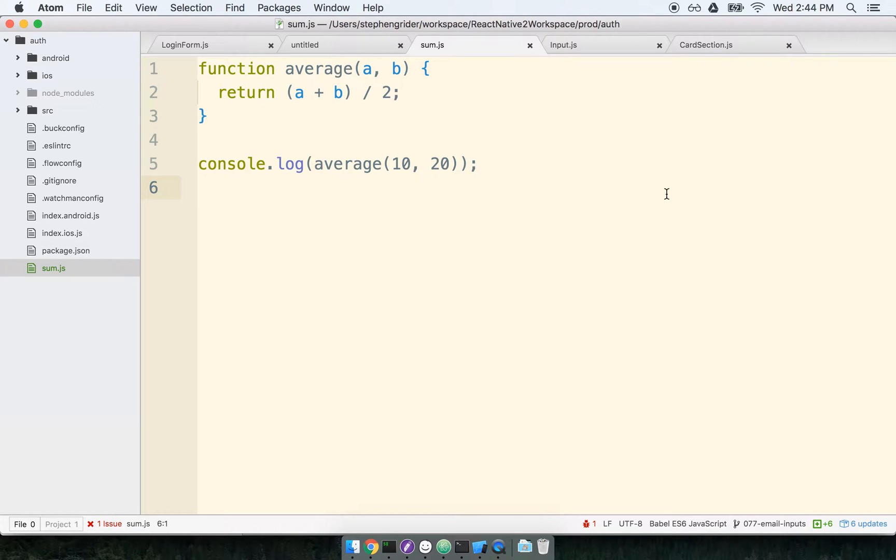
Step: Inspect the average function name on line 1 and its call on line 5
{"action": "left_click", "coordinate": [198, 188]}
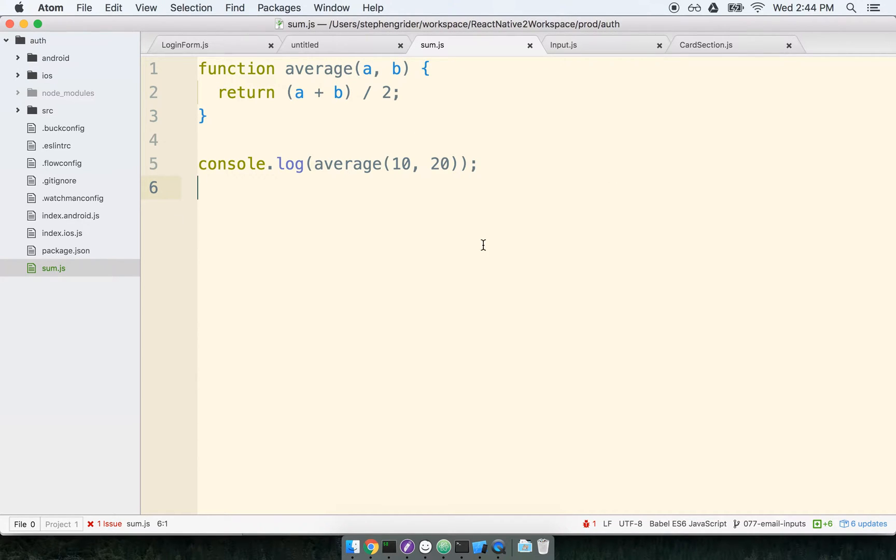
{"action": "mouse_move", "coordinate": [392, 245]}
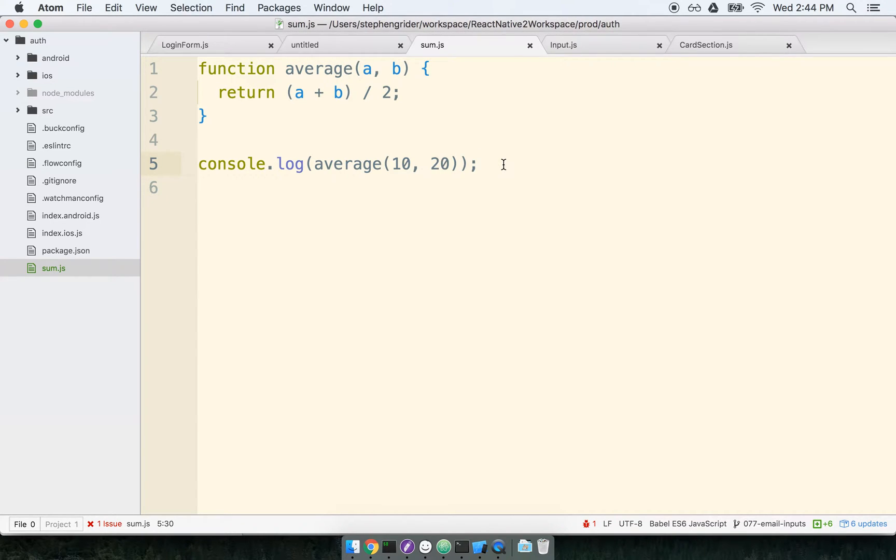
{"action": "left_click", "coordinate": [479, 164]}
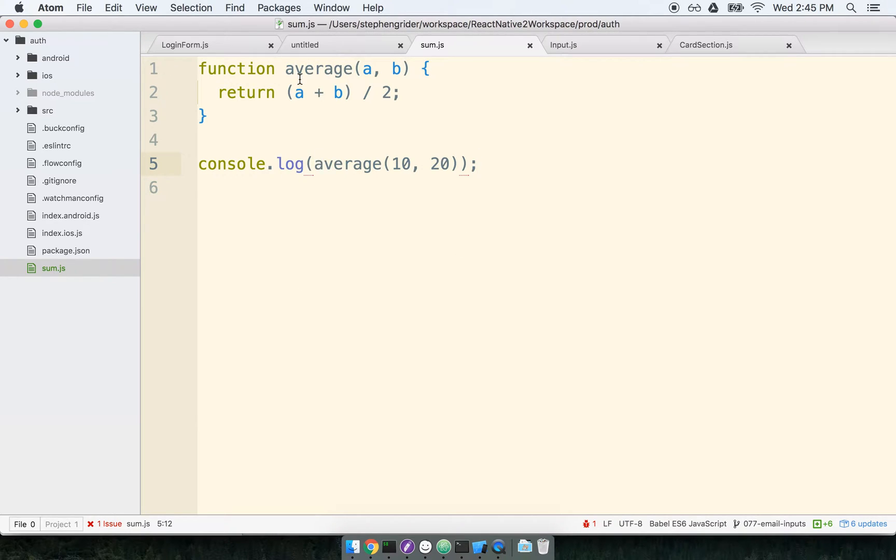
{"action": "double_click", "coordinate": [321, 68]}
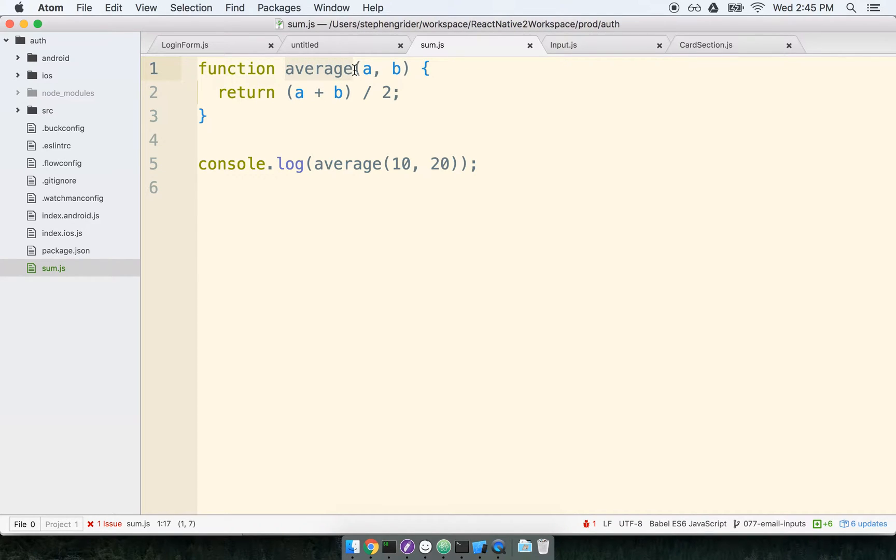
{"action": "left_click", "coordinate": [346, 164]}
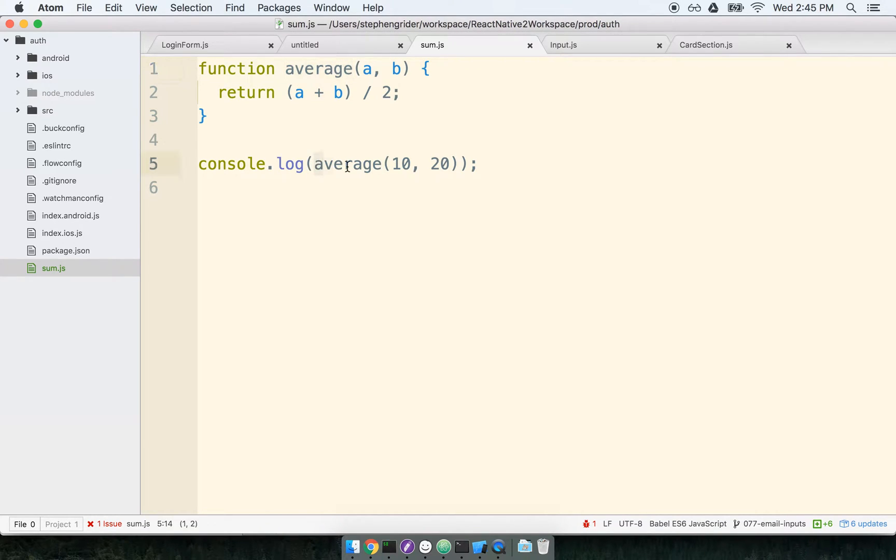
{"action": "double_click", "coordinate": [349, 164]}
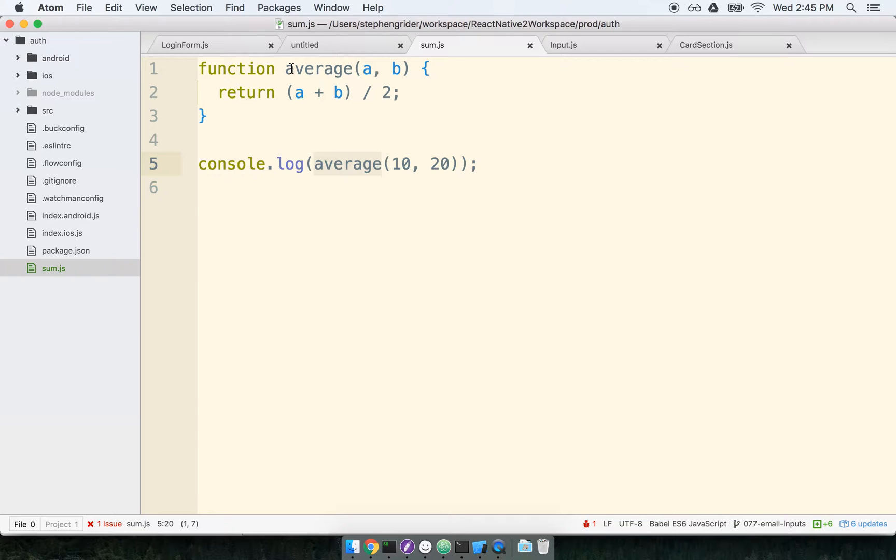
Step: Rename the function to capital-A Average so ESLint flags 'average' undefined and 'Average' unused
{"action": "left_click", "coordinate": [292, 68]}
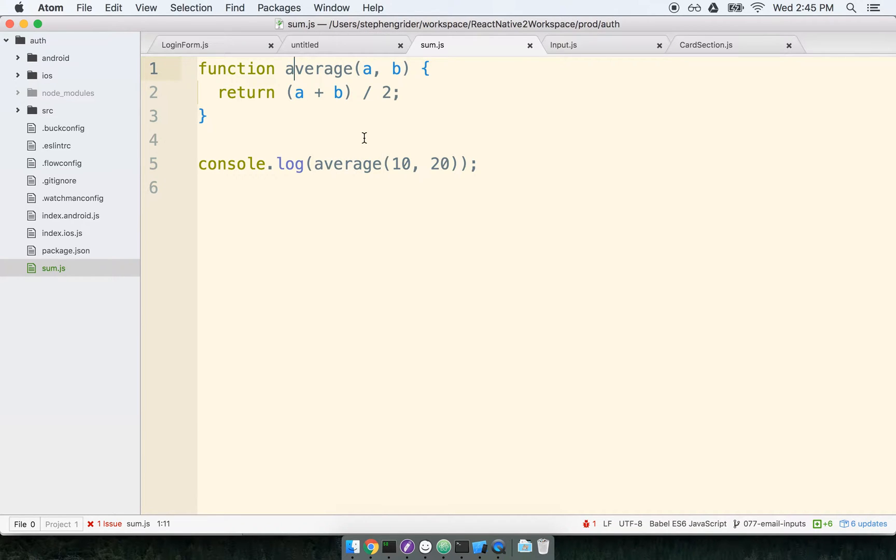
{"action": "type", "text": "A"}
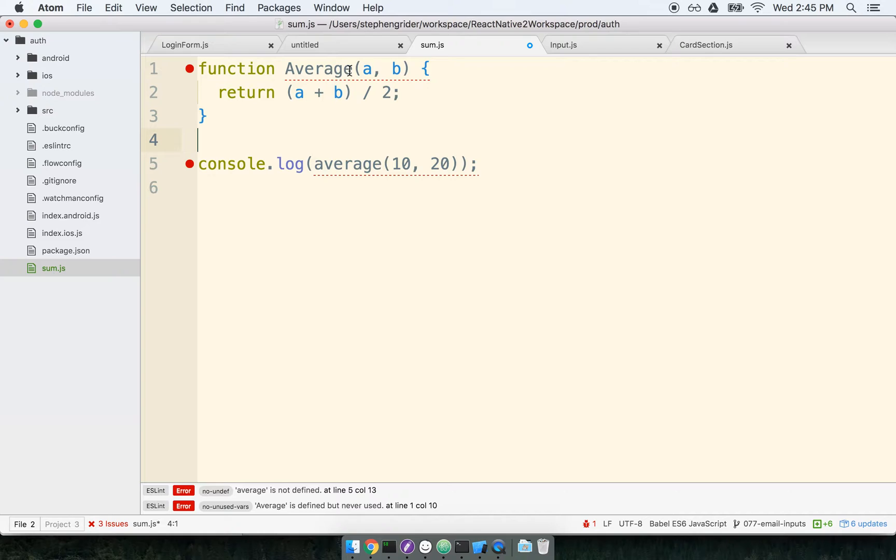
{"action": "left_click", "coordinate": [326, 69]}
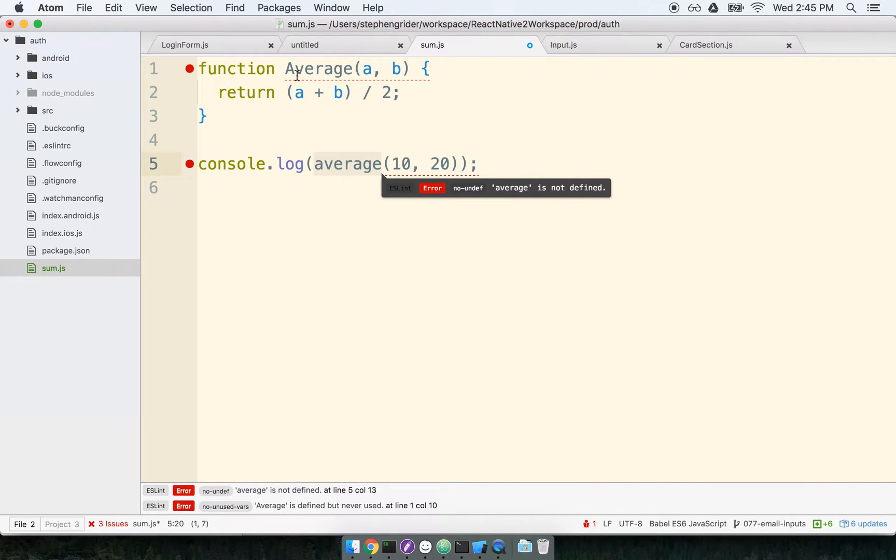
{"action": "left_click", "coordinate": [205, 116]}
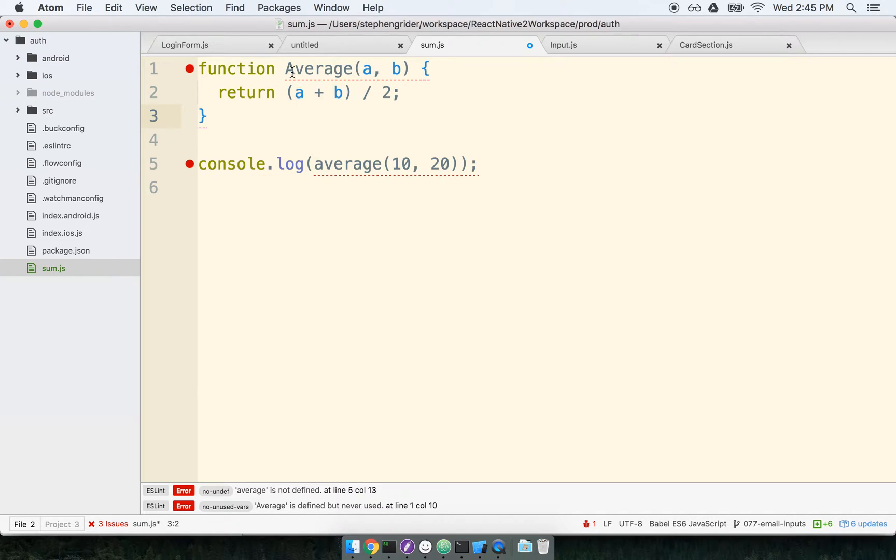
{"action": "double_click", "coordinate": [319, 68]}
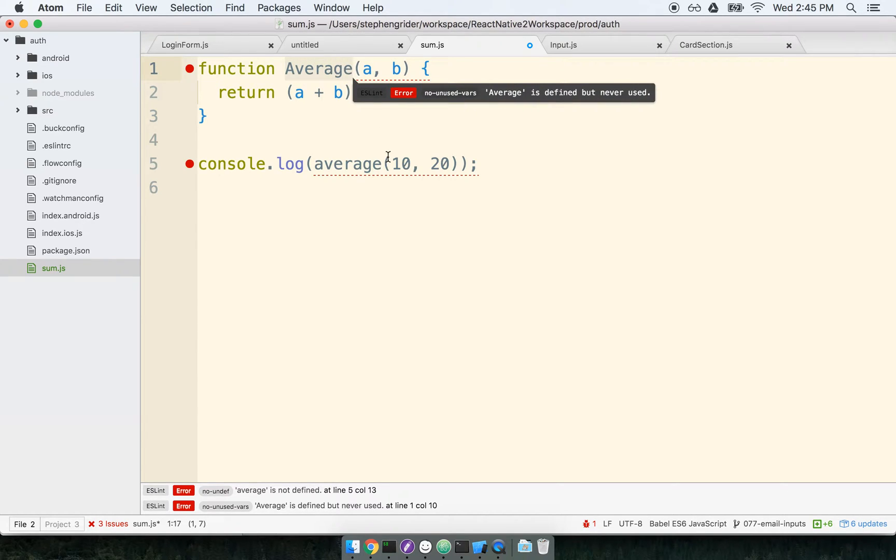
{"action": "mouse_move", "coordinate": [305, 120]}
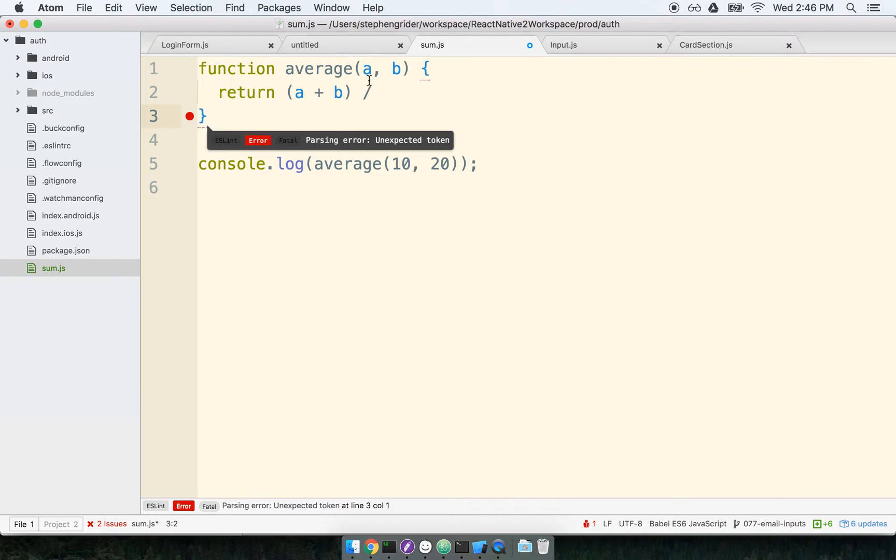
Step: Retype '2;' at the end of line 2 to restore the return statement and clear the parsing error
{"action": "left_click", "coordinate": [371, 92]}
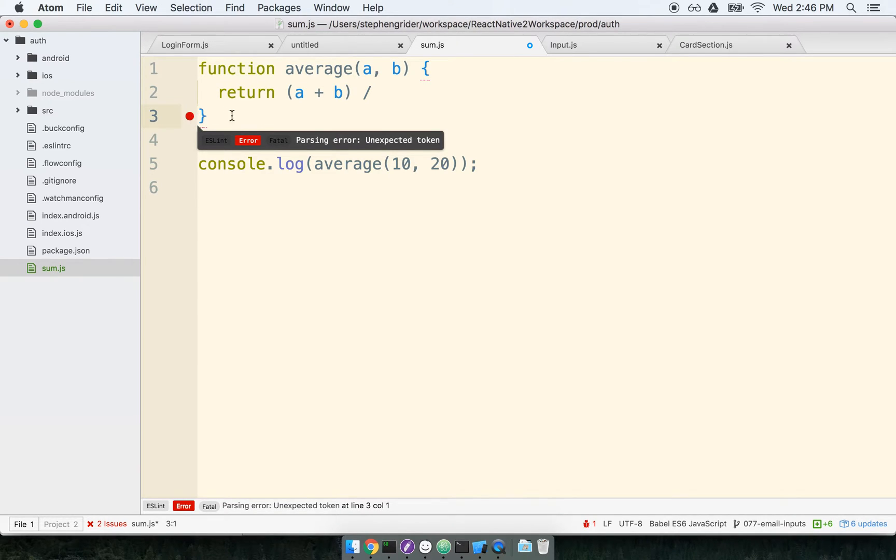
{"action": "left_click", "coordinate": [370, 92]}
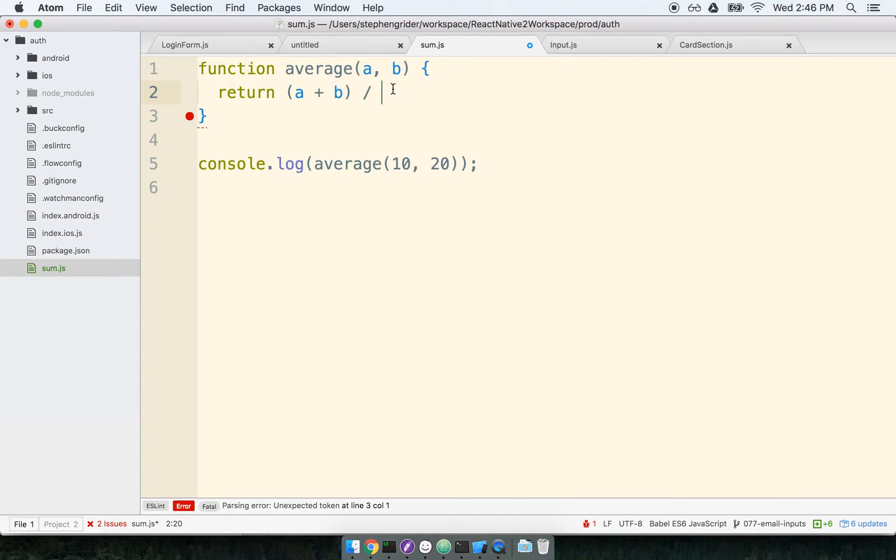
{"action": "type", "text": "2;"}
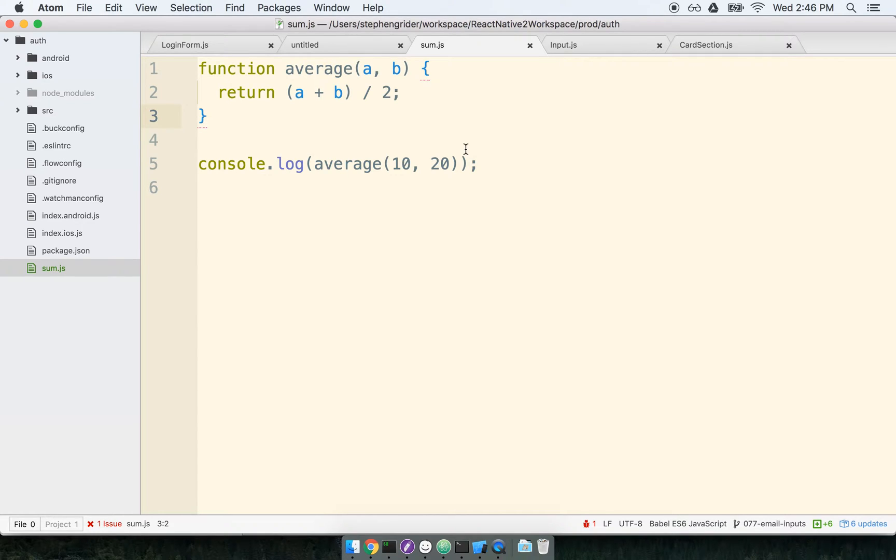
Step: Misspell return to trigger ESLint errors, then restore the original average code
{"action": "key", "text": "Backspace"}
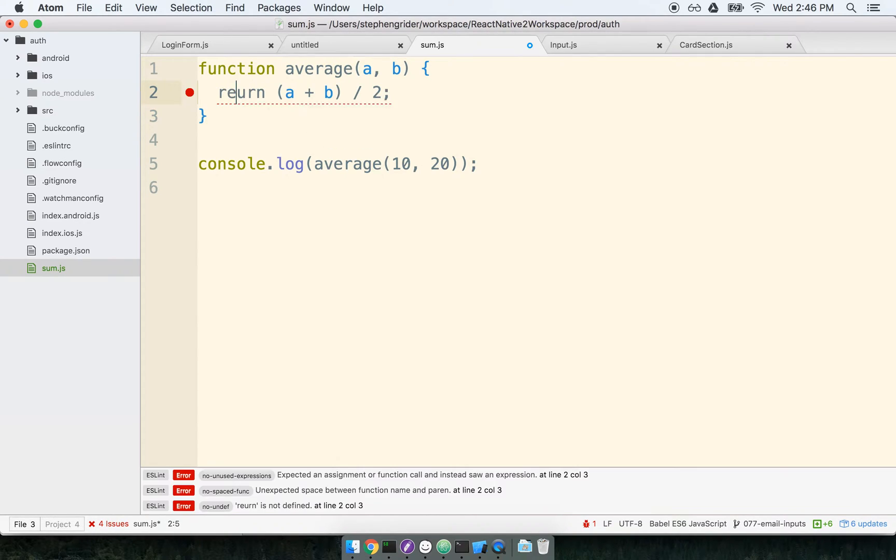
{"action": "mouse_move", "coordinate": [240, 93]}
{"action": "type", "text": "t"}
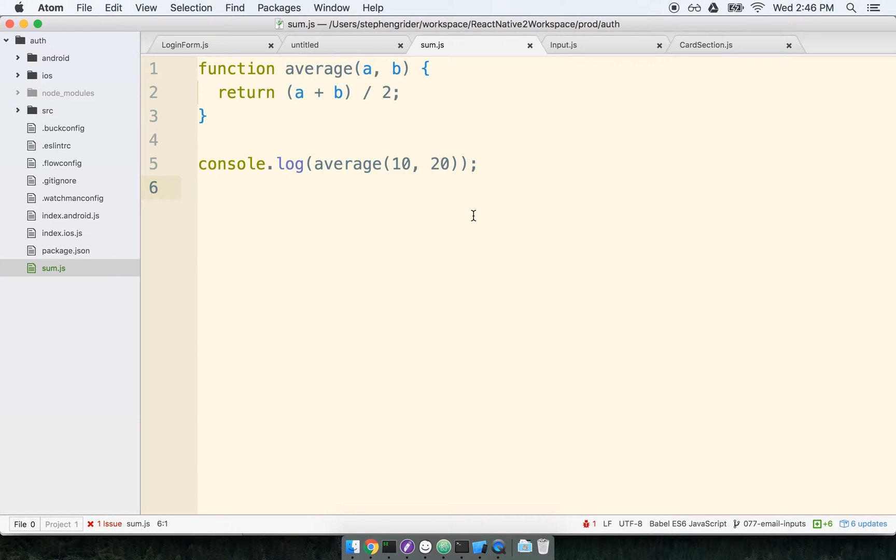
{"action": "left_click", "coordinate": [477, 163]}
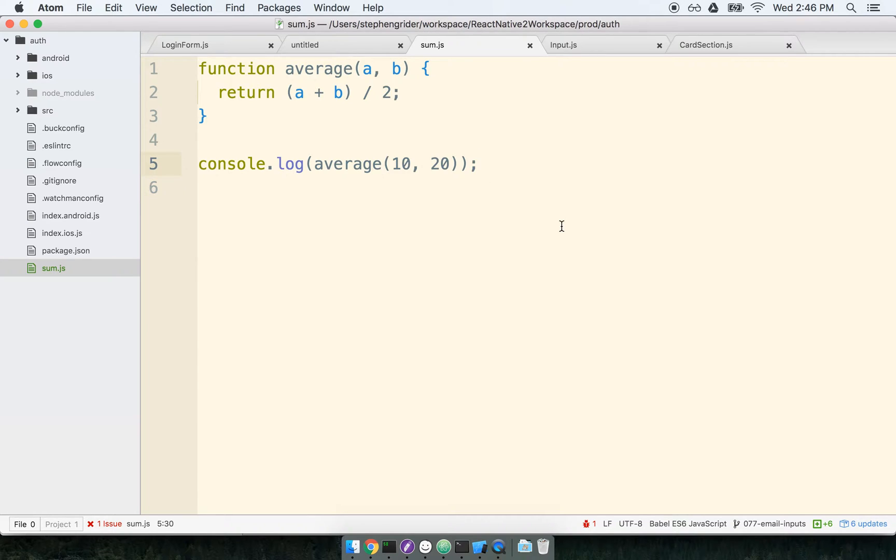
{"action": "left_click", "coordinate": [479, 164]}
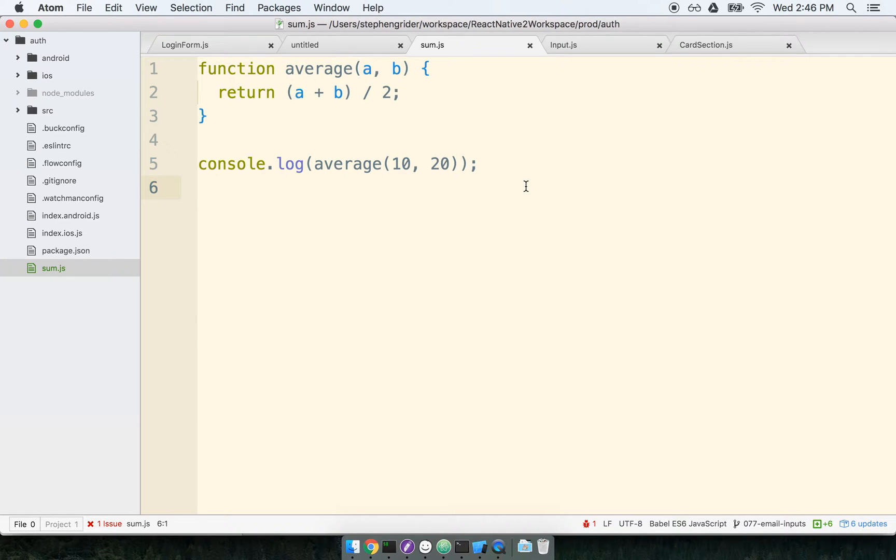
{"action": "left_click", "coordinate": [199, 188]}
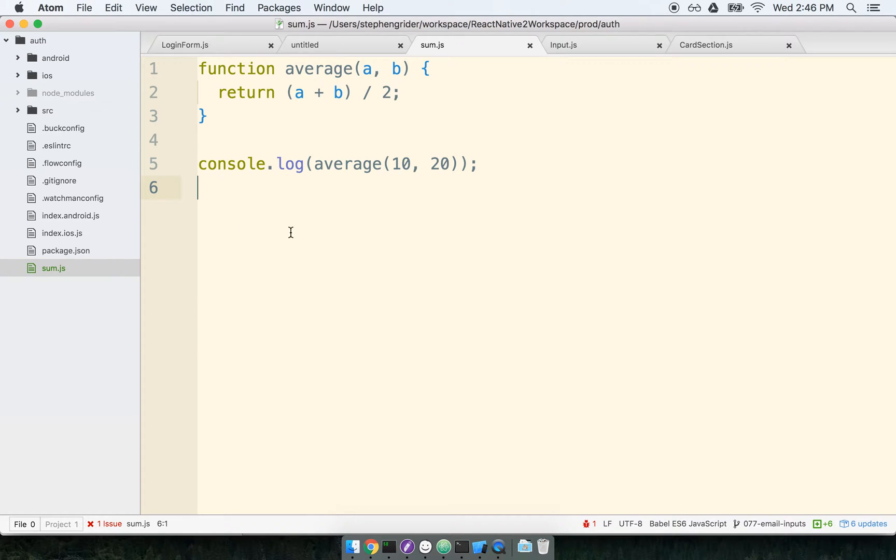
{"action": "mouse_move", "coordinate": [439, 200]}
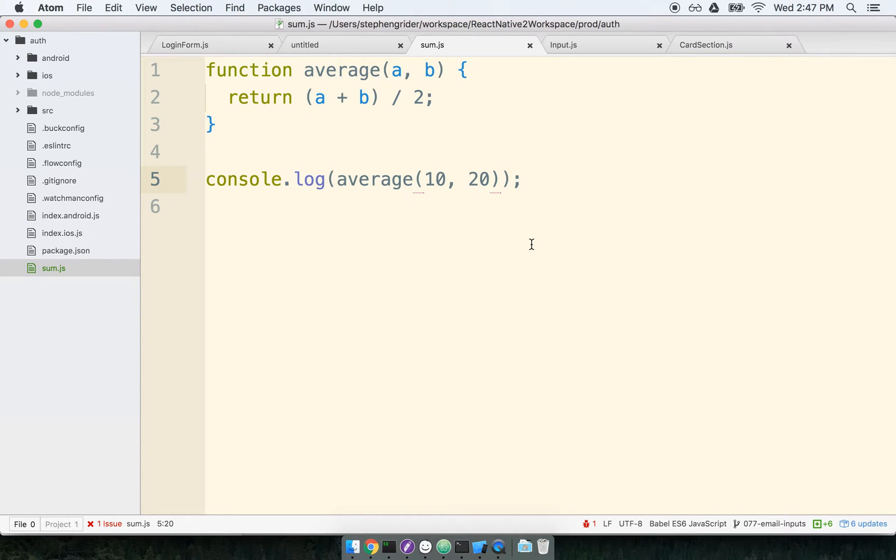
Step: Place the insertion point after average on line 5 in the larger editor font
{"action": "left_click", "coordinate": [411, 178]}
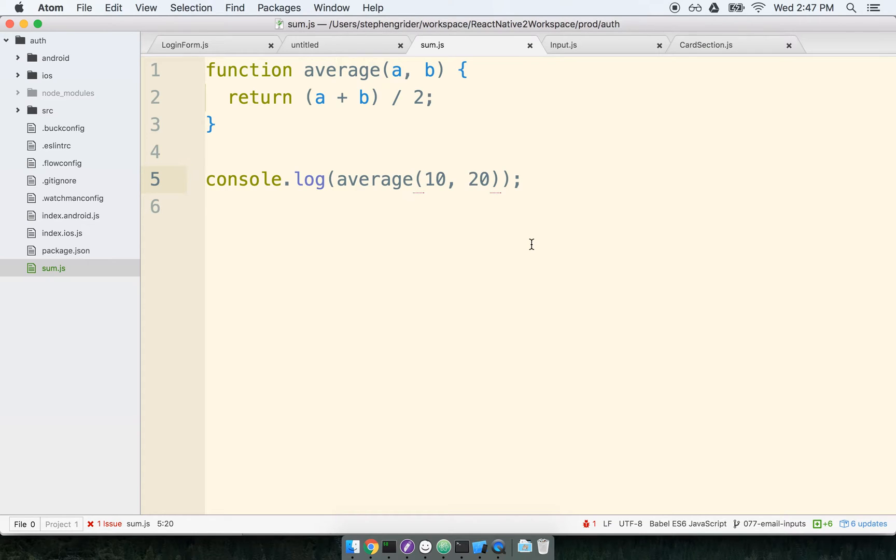
{"action": "left_click", "coordinate": [413, 178]}
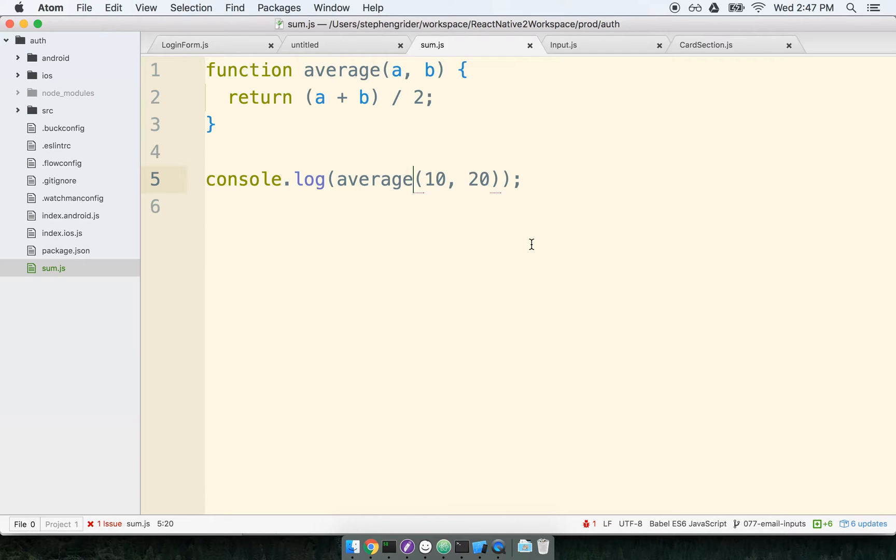
{"action": "mouse_move", "coordinate": [425, 547]}
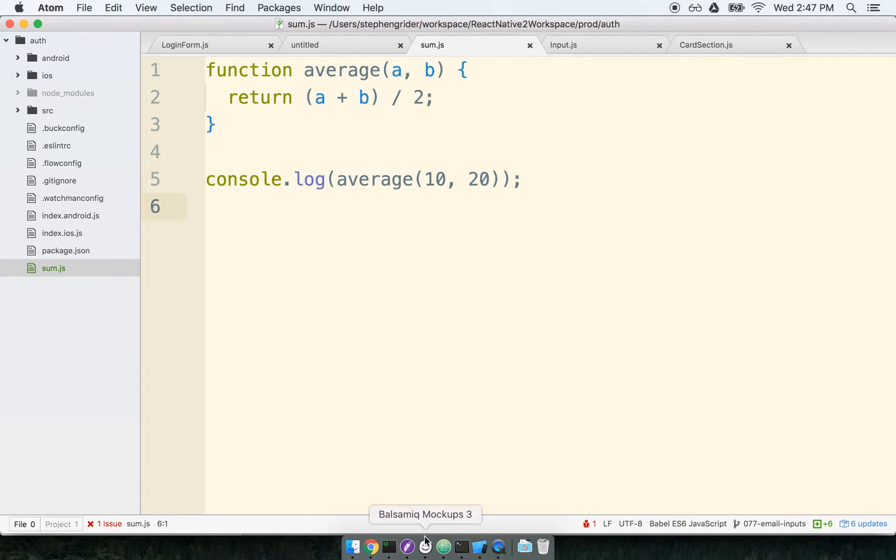
{"action": "left_click", "coordinate": [424, 546]}
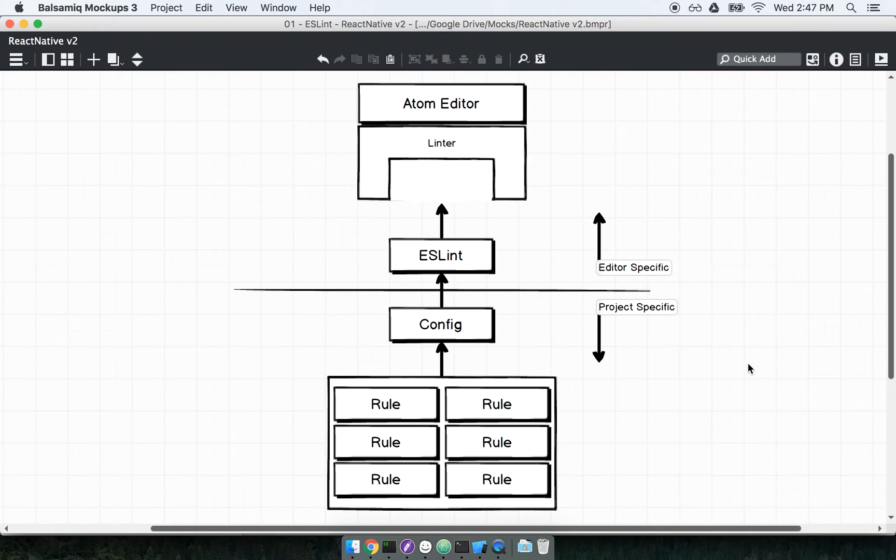
{"action": "mouse_move", "coordinate": [561, 121]}
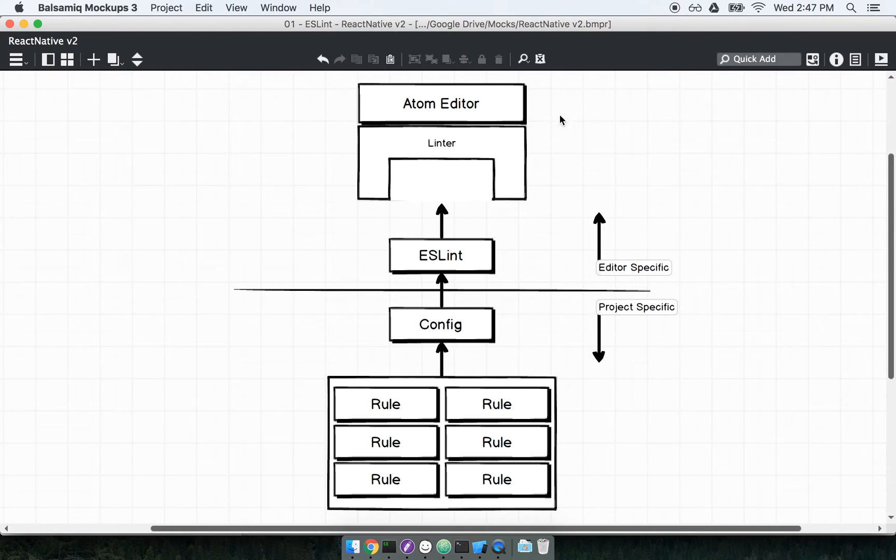
{"action": "mouse_move", "coordinate": [493, 417]}
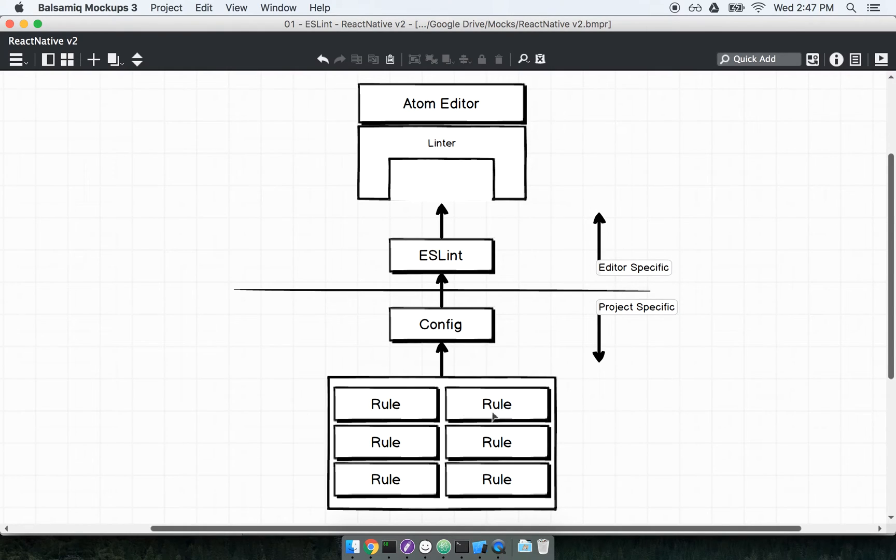
{"action": "mouse_move", "coordinate": [405, 314]}
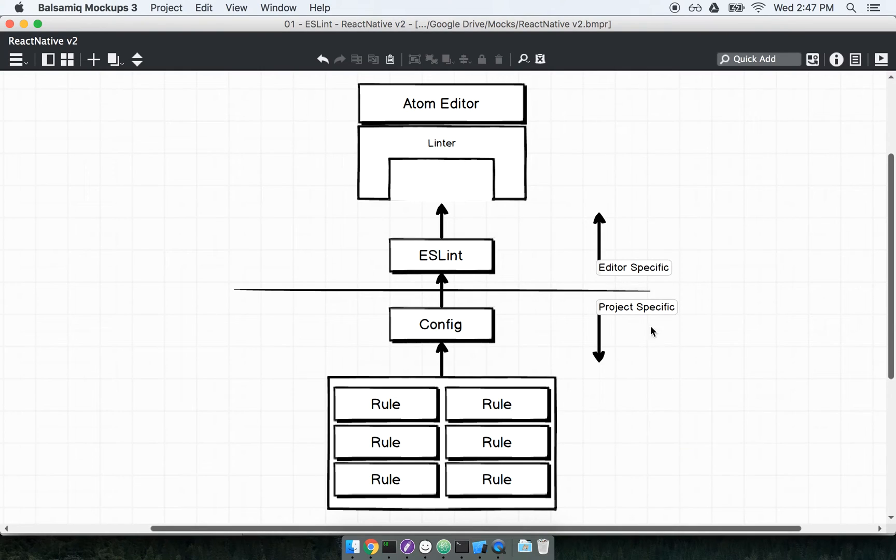
{"action": "mouse_move", "coordinate": [770, 299]}
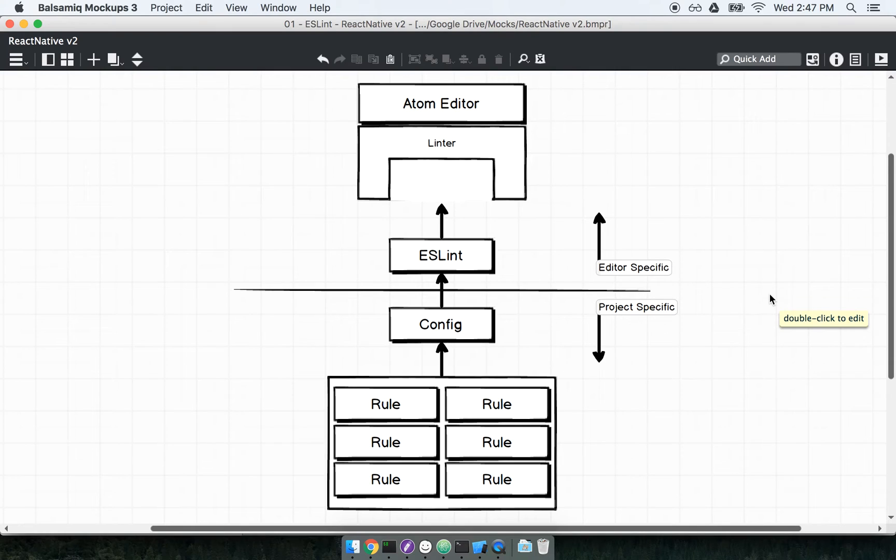
{"action": "left_click", "coordinate": [440, 104]}
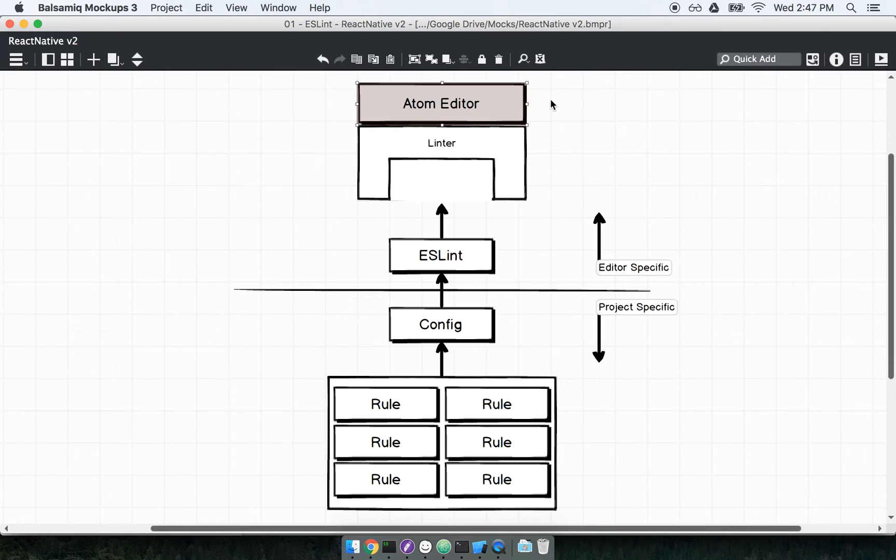
{"action": "mouse_move", "coordinate": [536, 114]}
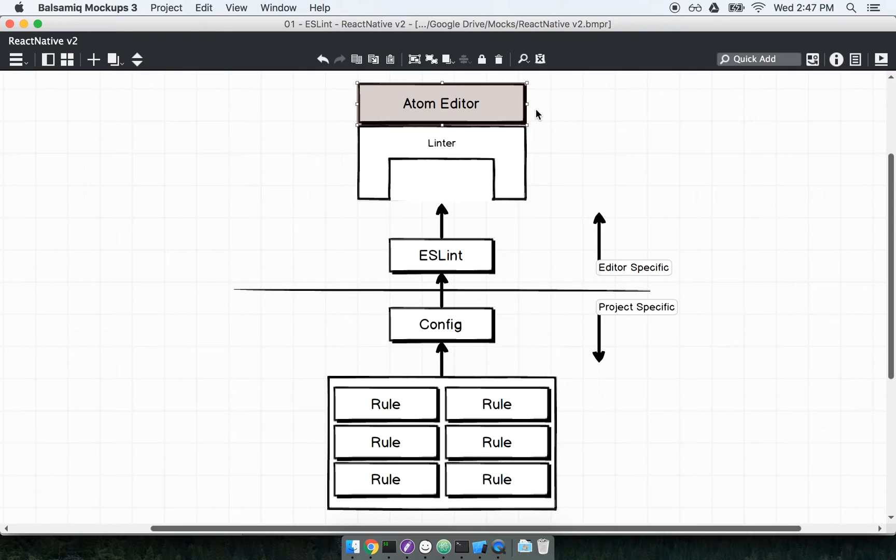
{"action": "mouse_move", "coordinate": [681, 322]}
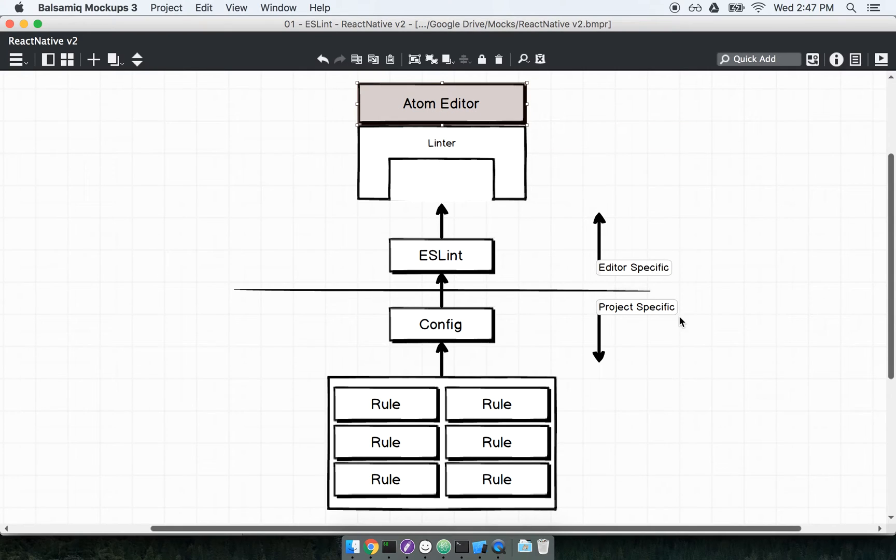
{"action": "mouse_move", "coordinate": [680, 321]}
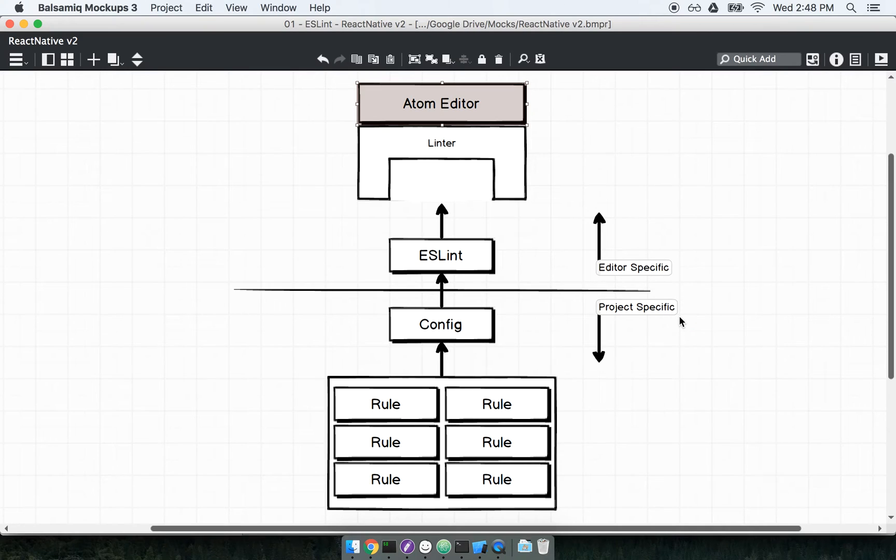
{"action": "left_click", "coordinate": [478, 348]}
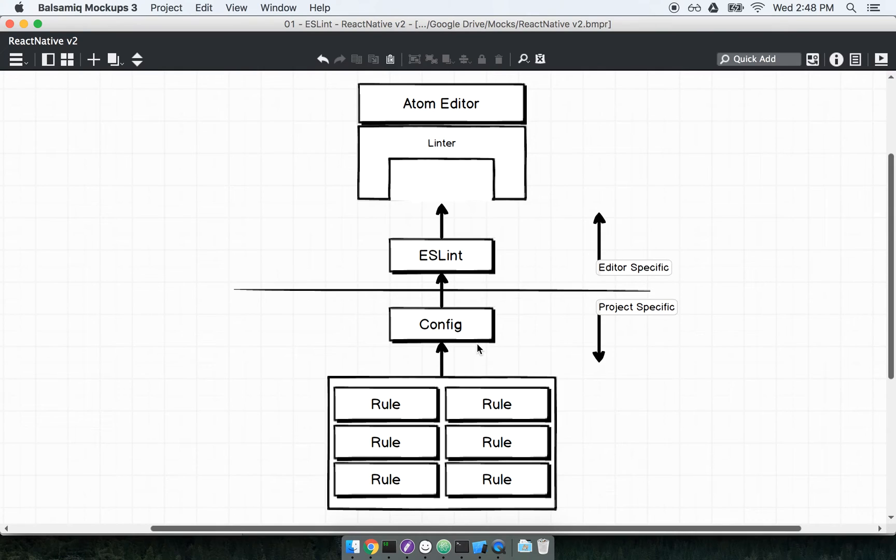
{"action": "mouse_move", "coordinate": [708, 433]}
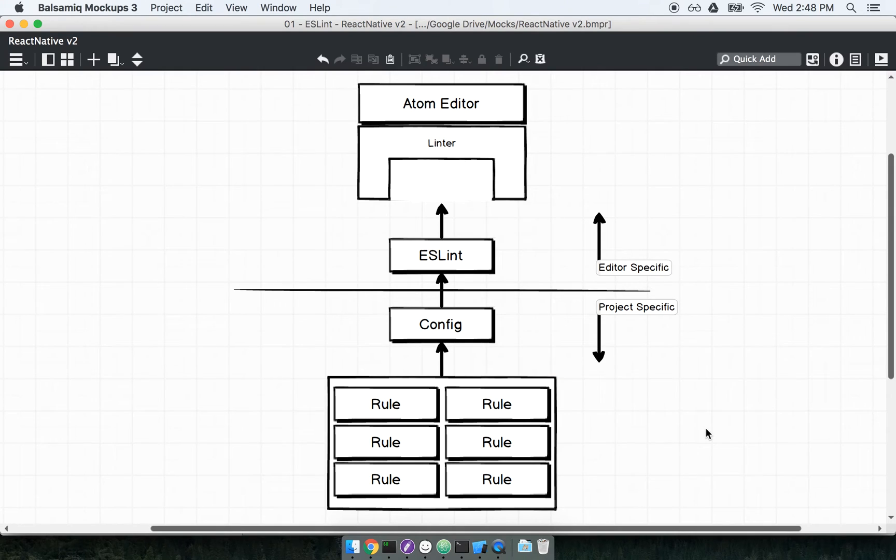
{"action": "mouse_move", "coordinate": [371, 251]}
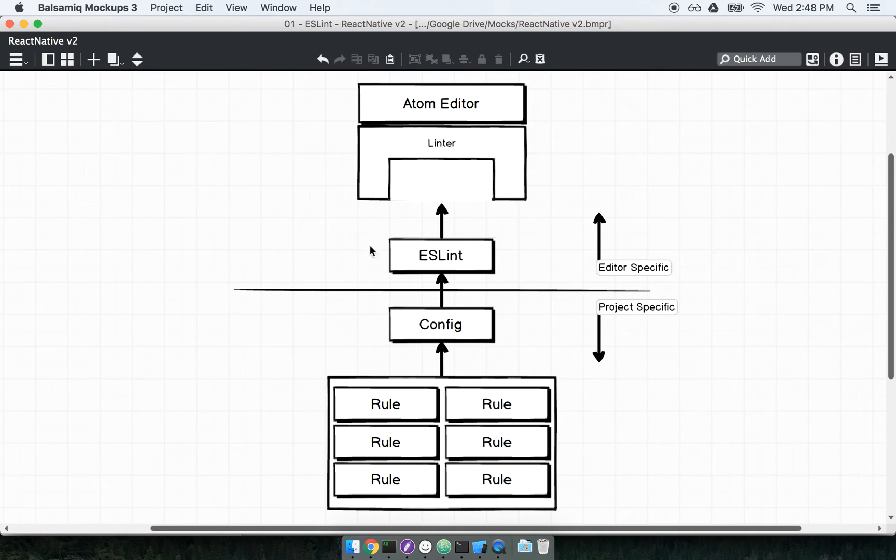
{"action": "mouse_move", "coordinate": [360, 139]}
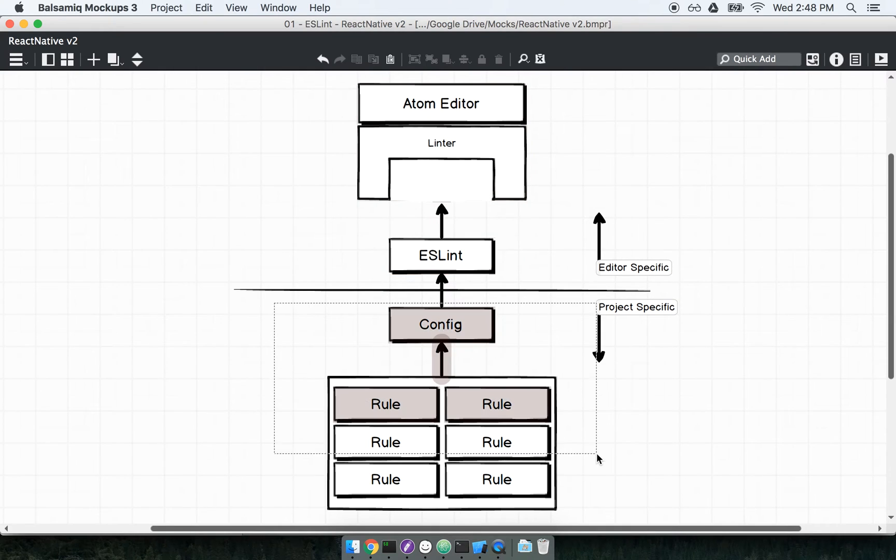
{"action": "scroll", "scroll_direction": "down", "scroll_amount": 3}
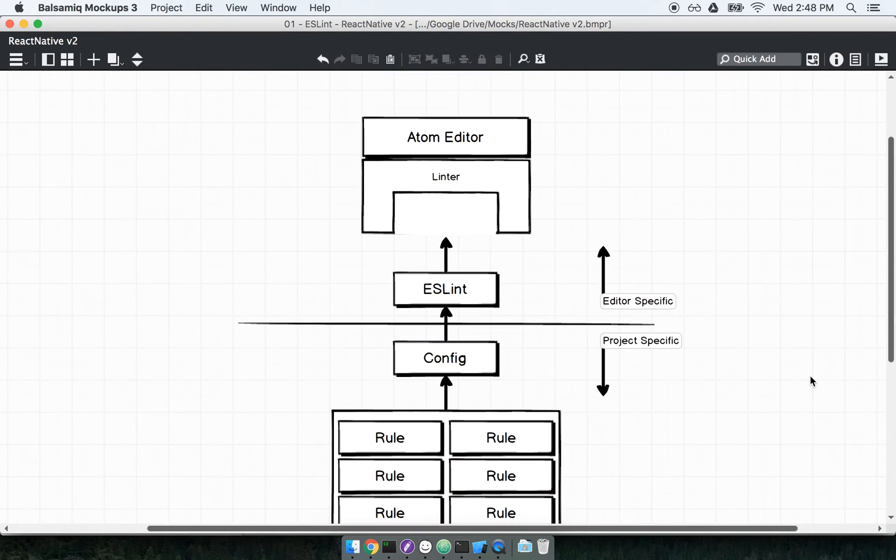
{"action": "scroll", "scroll_direction": "down", "scroll_amount": 3}
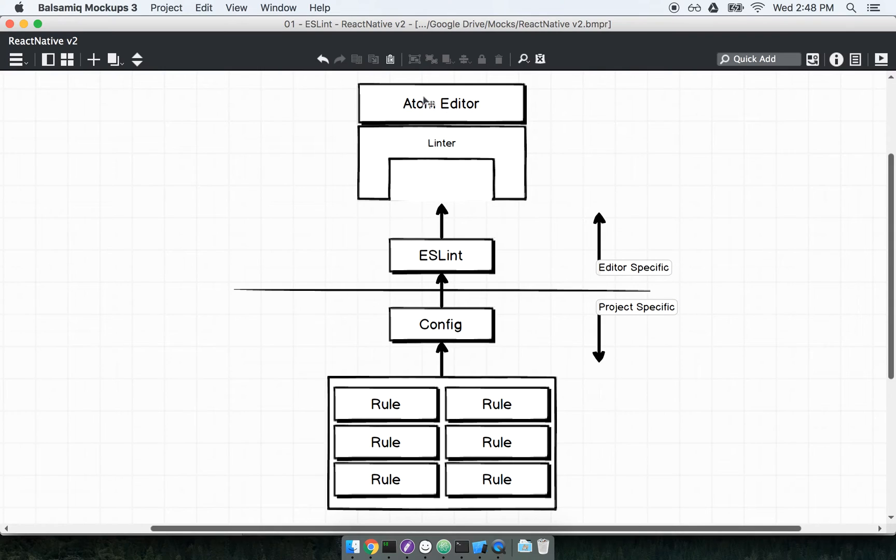
{"action": "left_click", "coordinate": [440, 103]}
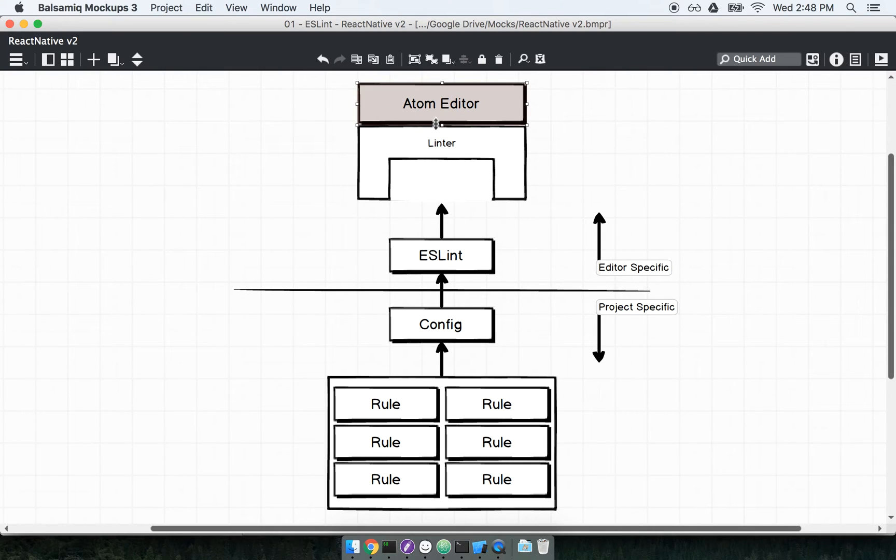
{"action": "mouse_move", "coordinate": [503, 424]}
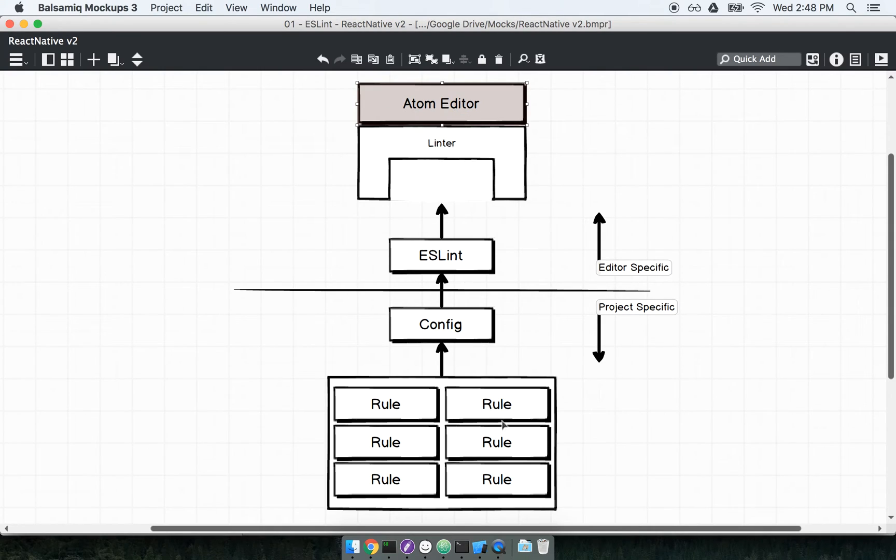
{"action": "mouse_move", "coordinate": [678, 464]}
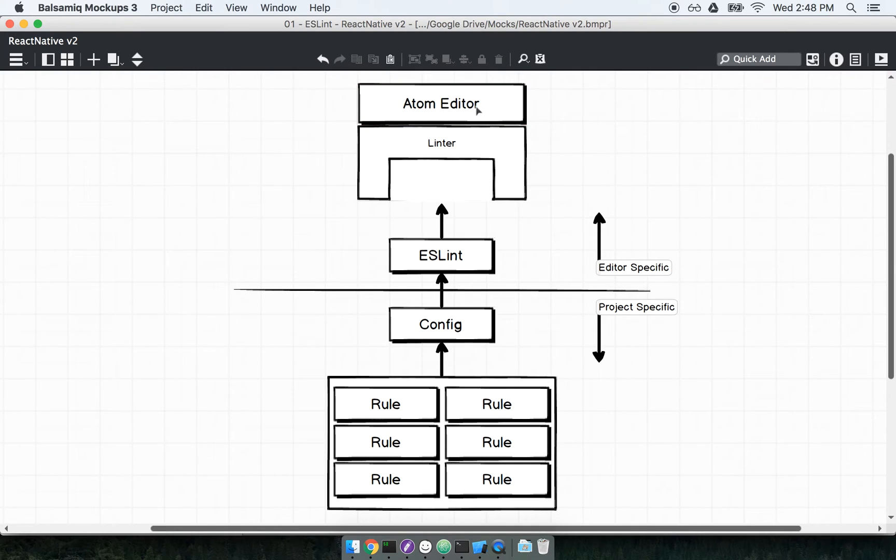
{"action": "left_click", "coordinate": [440, 104]}
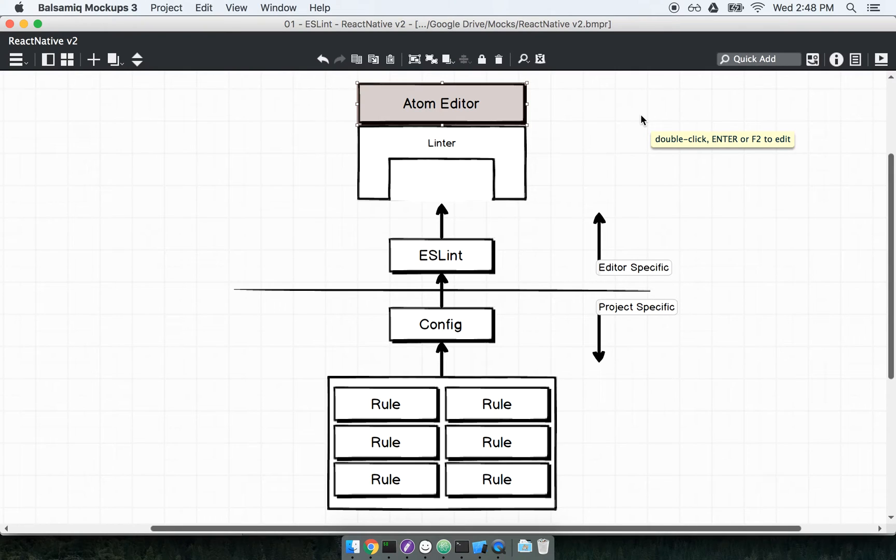
{"action": "mouse_move", "coordinate": [717, 182]}
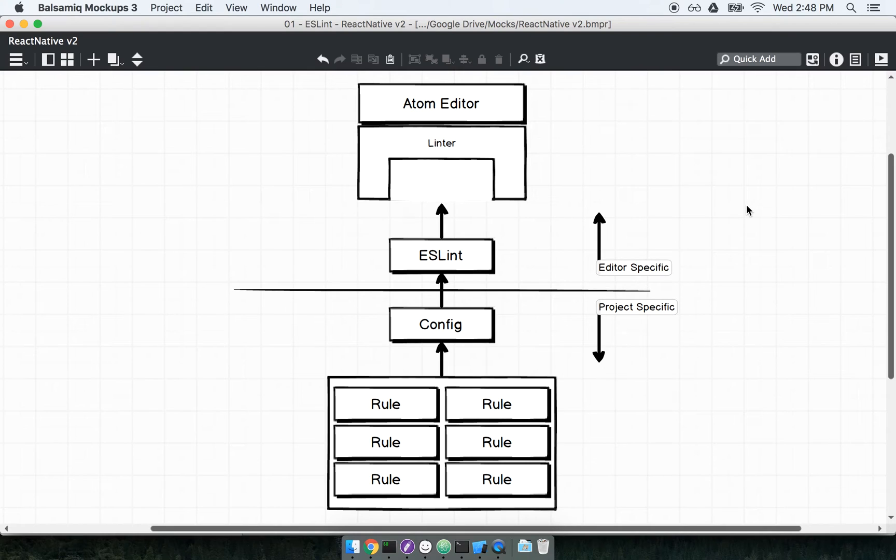
{"action": "left_click", "coordinate": [441, 143]}
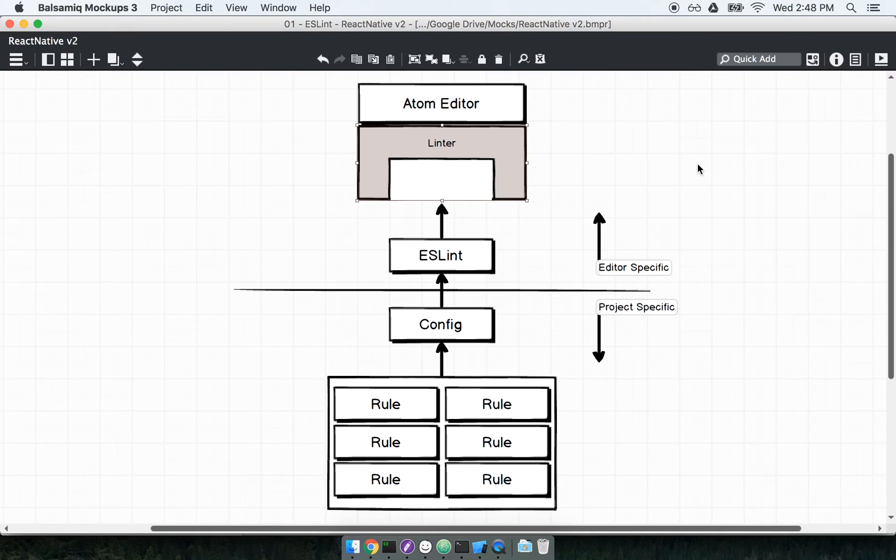
{"action": "mouse_move", "coordinate": [460, 158]}
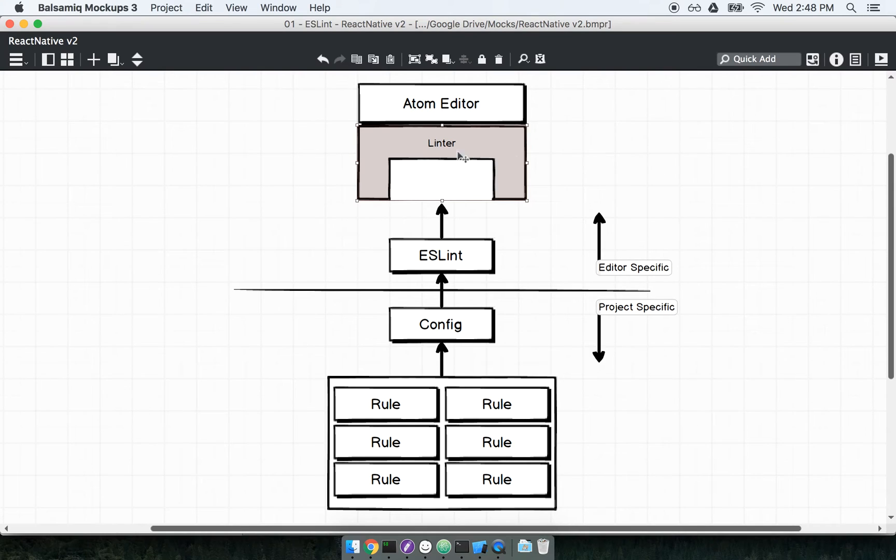
{"action": "mouse_move", "coordinate": [692, 161]}
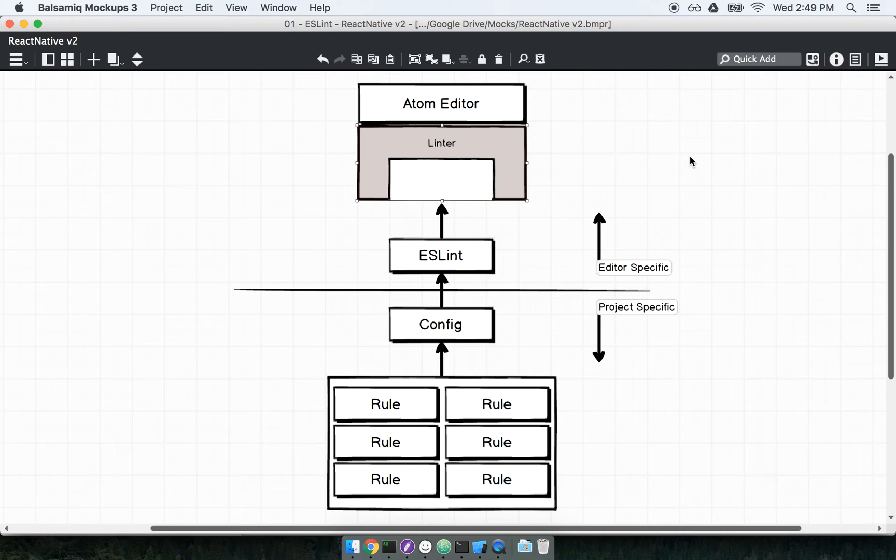
{"action": "left_click", "coordinate": [514, 264]}
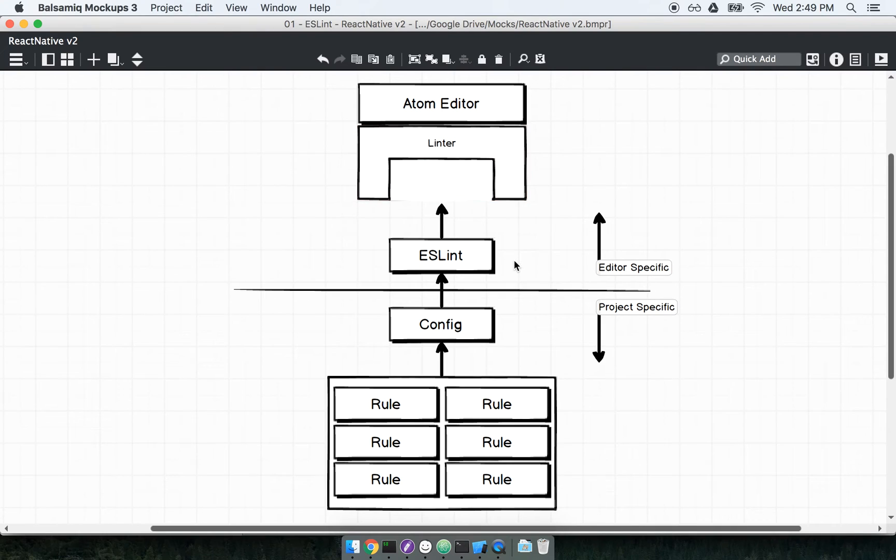
{"action": "left_click", "coordinate": [440, 255]}
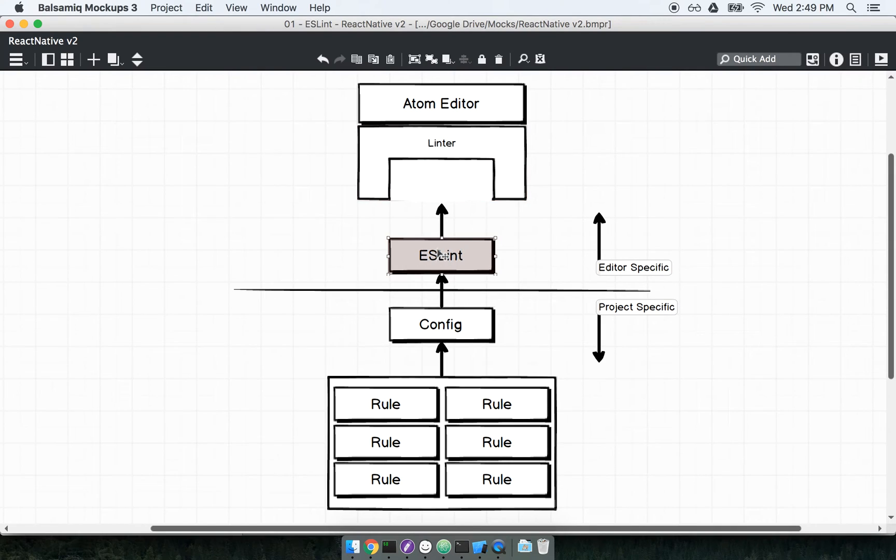
{"action": "mouse_move", "coordinate": [471, 177]}
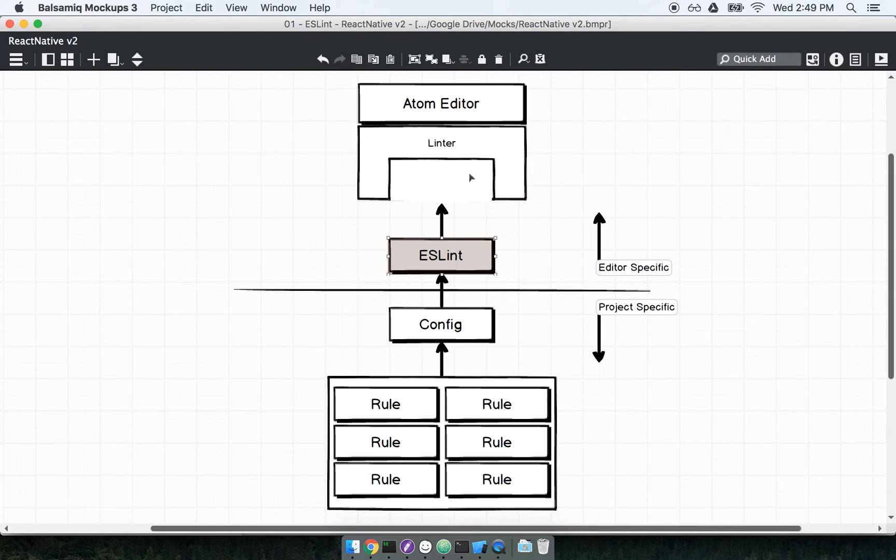
{"action": "left_click", "coordinate": [734, 264]}
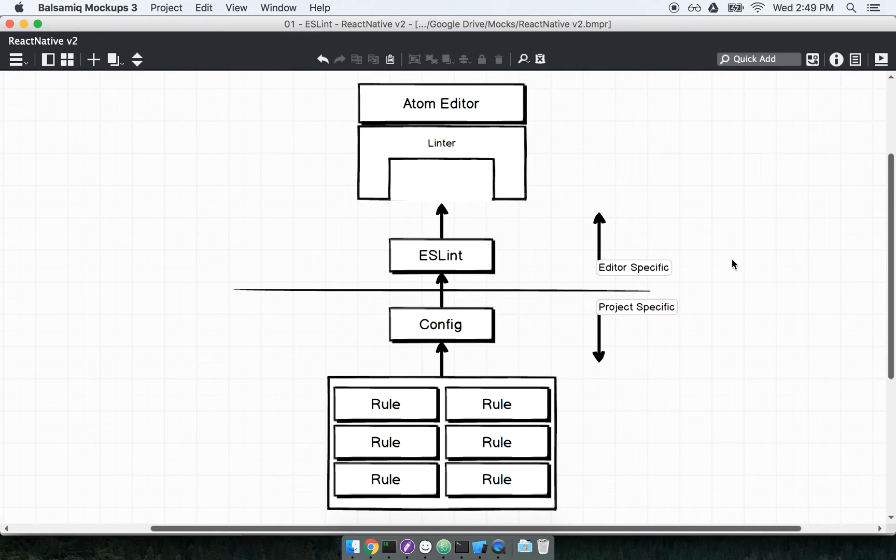
{"action": "mouse_move", "coordinate": [478, 284]}
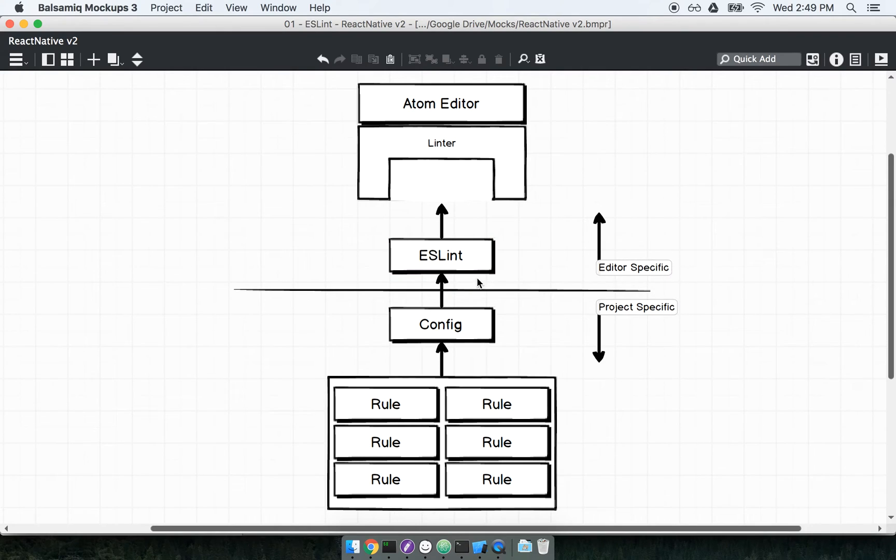
{"action": "left_click", "coordinate": [439, 255]}
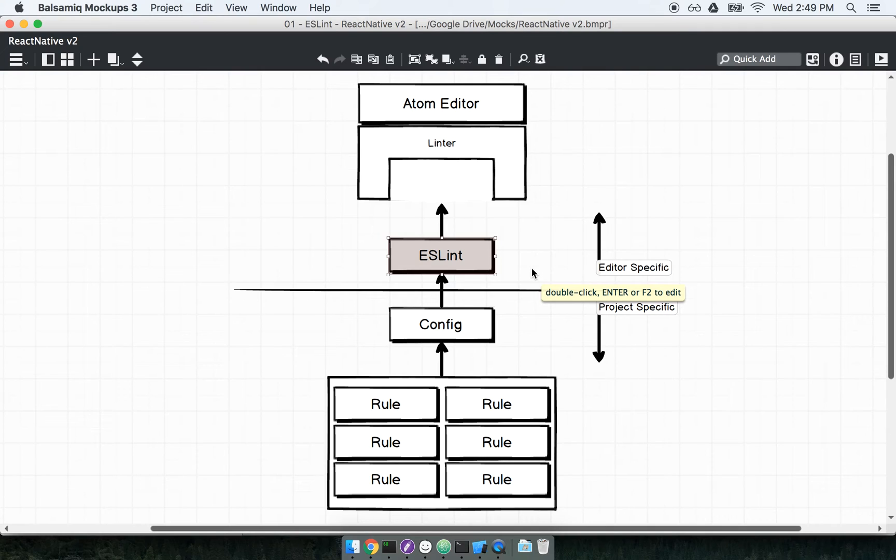
{"action": "left_click", "coordinate": [440, 103]}
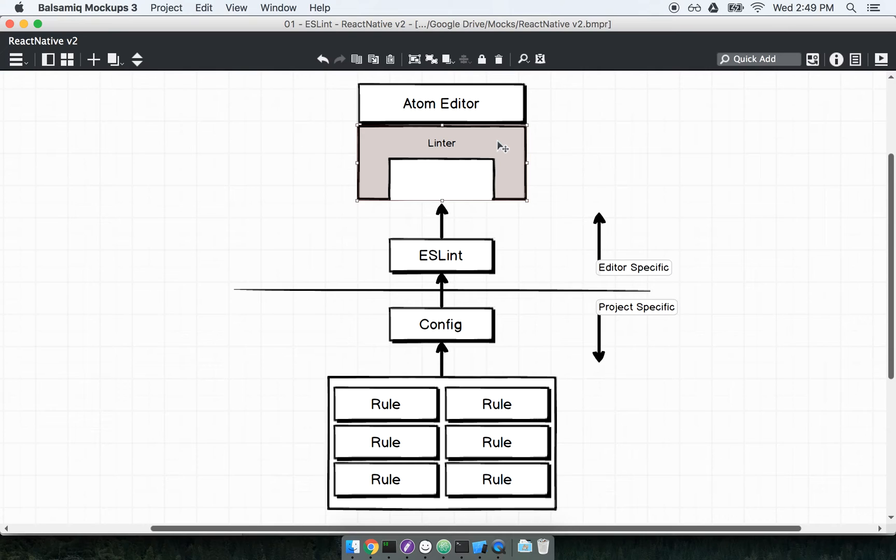
{"action": "mouse_move", "coordinate": [440, 153]}
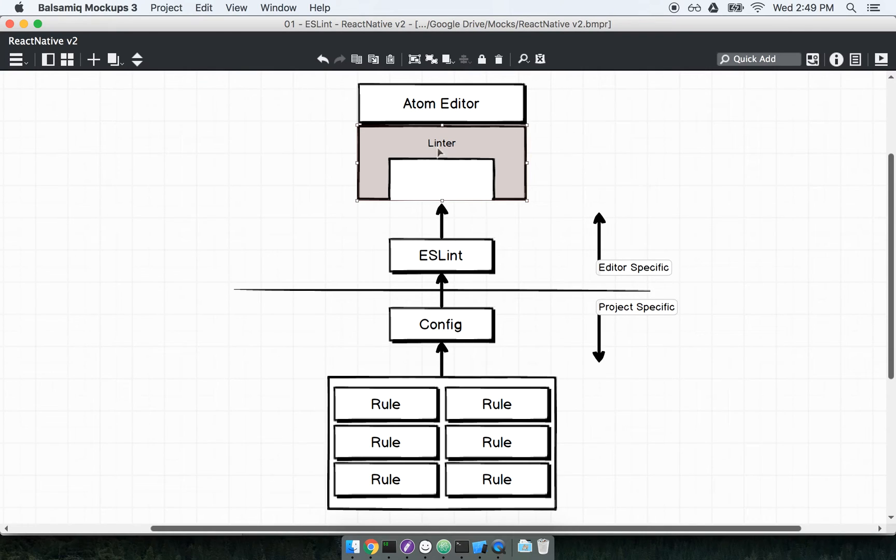
{"action": "mouse_move", "coordinate": [713, 160]}
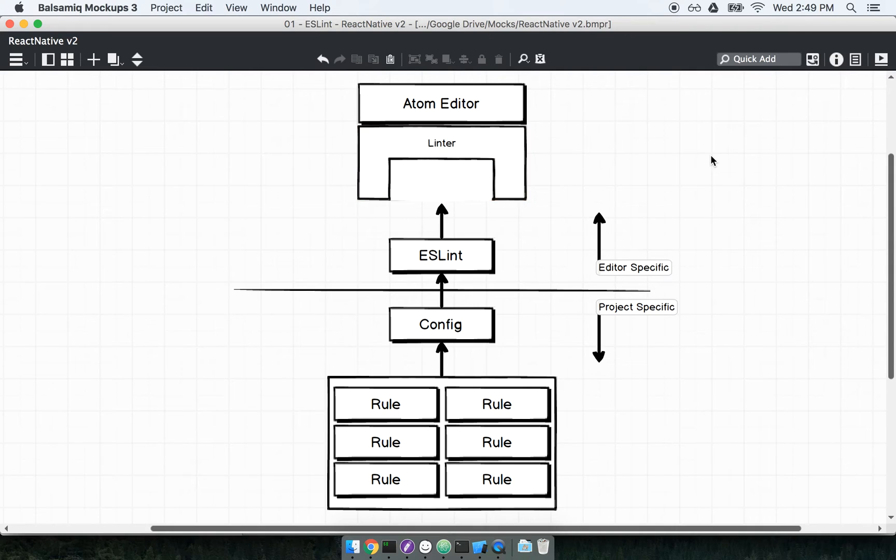
{"action": "left_click", "coordinate": [441, 143]}
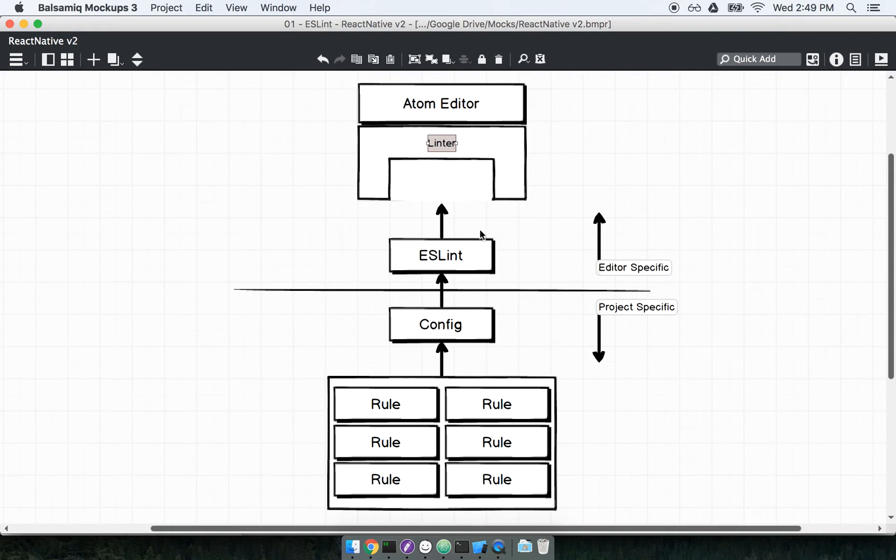
{"action": "left_click", "coordinate": [441, 255]}
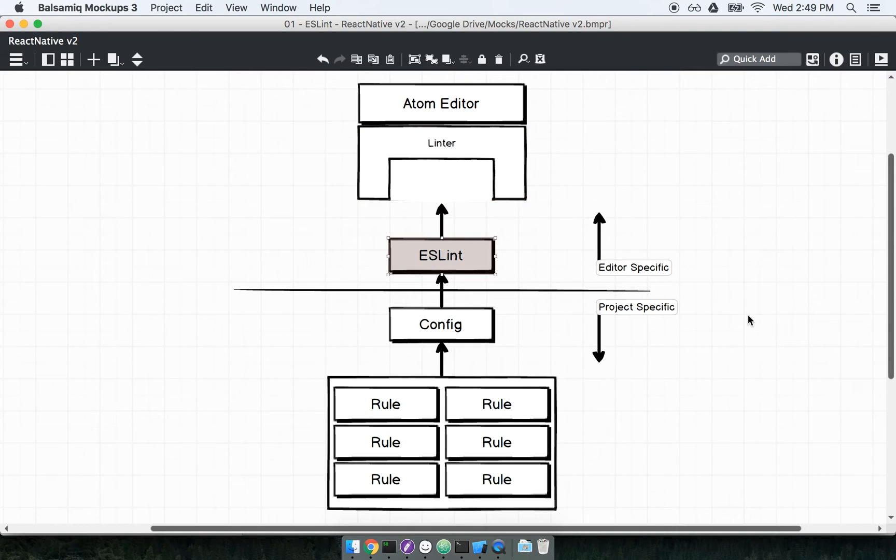
{"action": "mouse_move", "coordinate": [416, 261]}
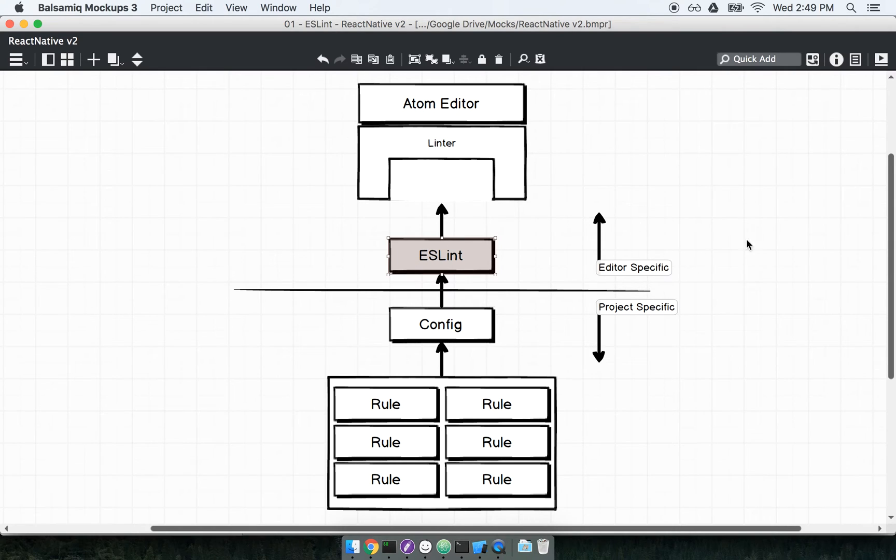
{"action": "mouse_move", "coordinate": [818, 323]}
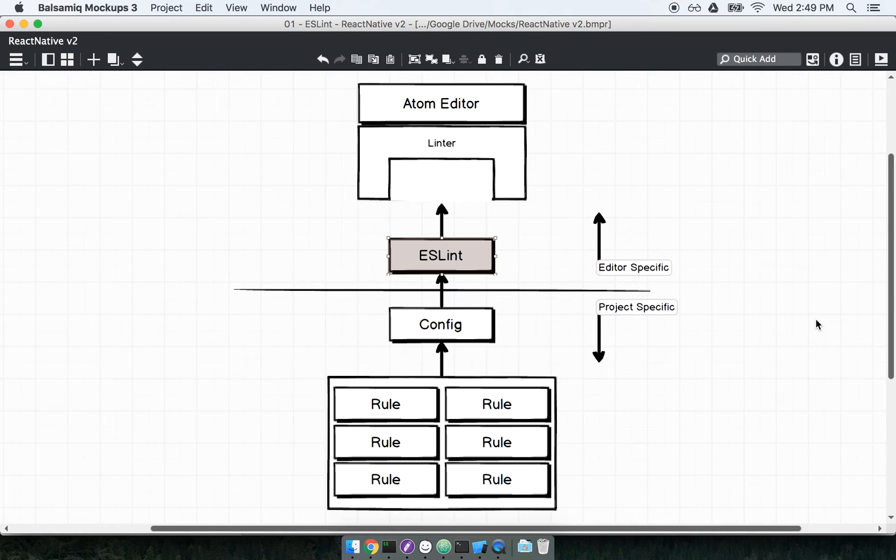
{"action": "mouse_move", "coordinate": [656, 263]}
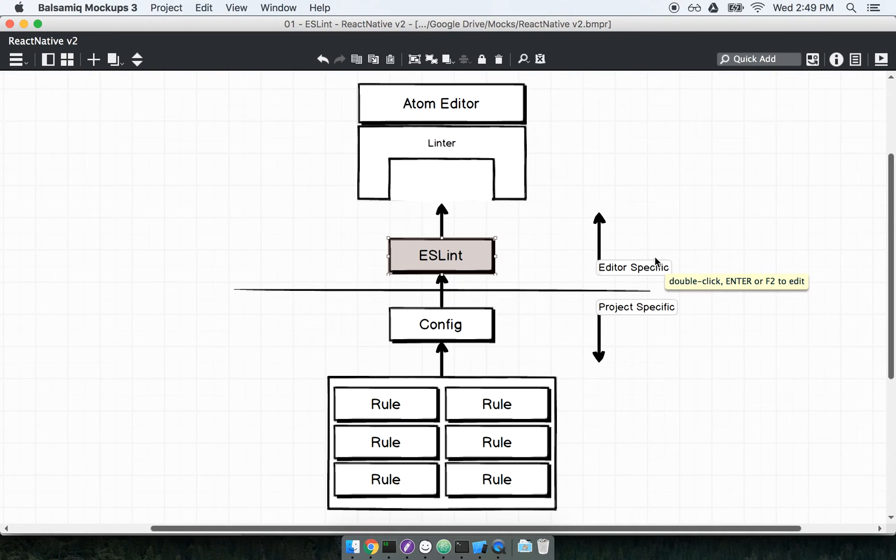
{"action": "mouse_move", "coordinate": [771, 261]}
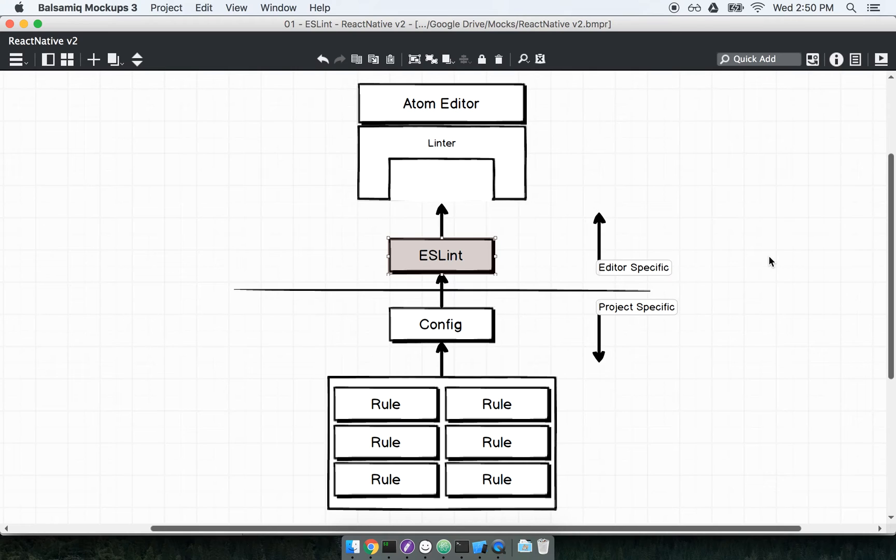
{"action": "mouse_move", "coordinate": [533, 159]}
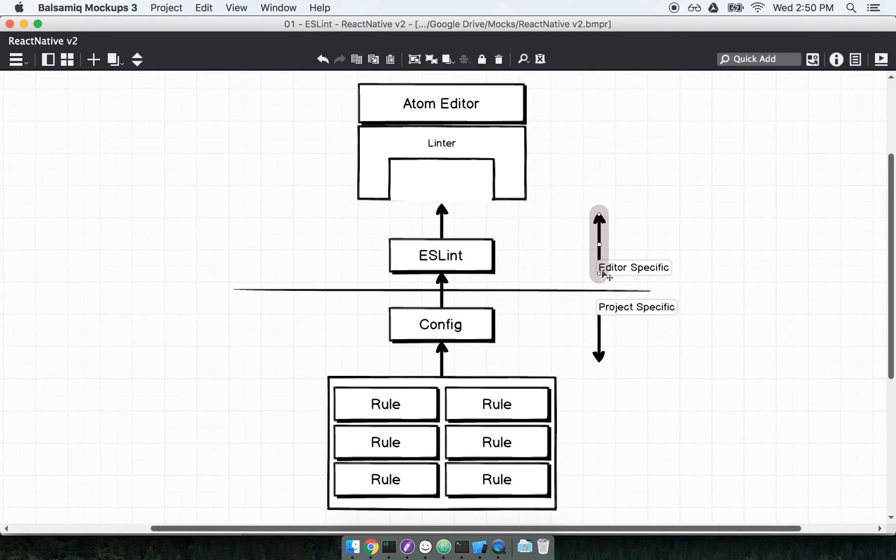
{"action": "mouse_move", "coordinate": [732, 263]}
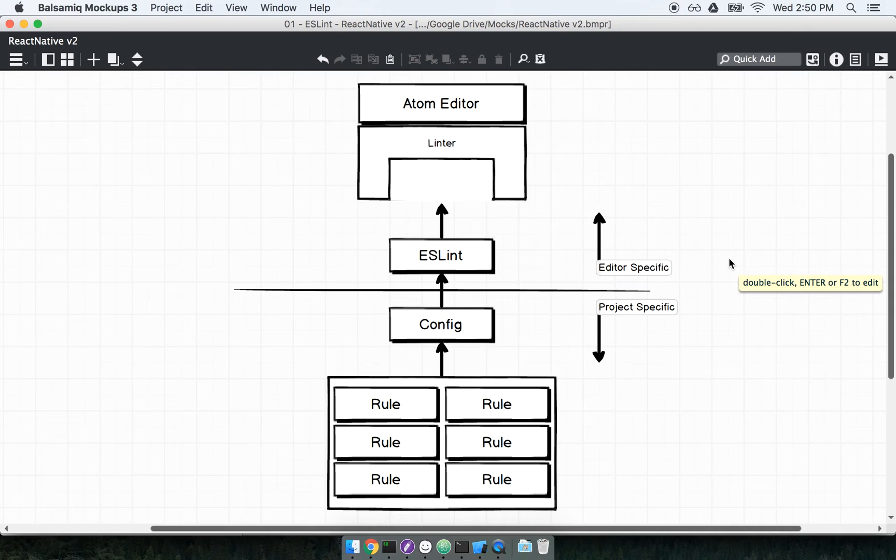
{"action": "mouse_move", "coordinate": [441, 182]}
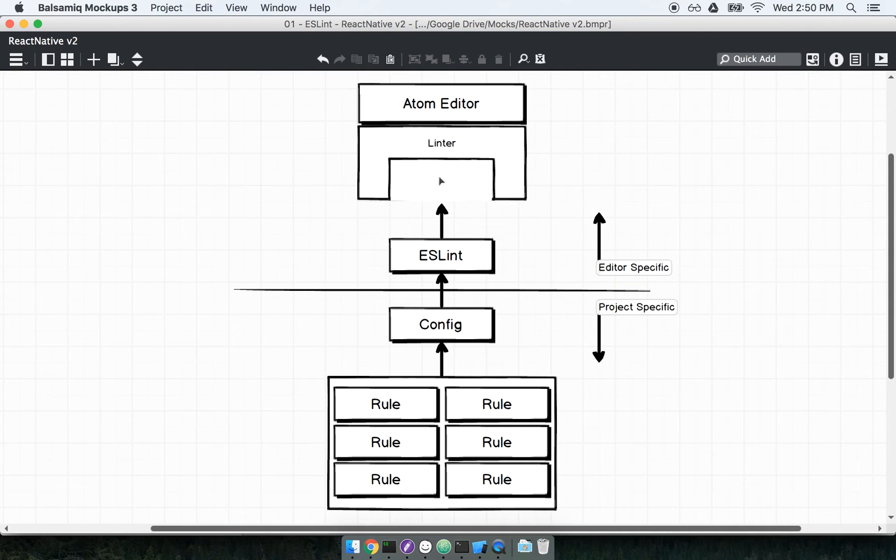
{"action": "mouse_move", "coordinate": [561, 241]}
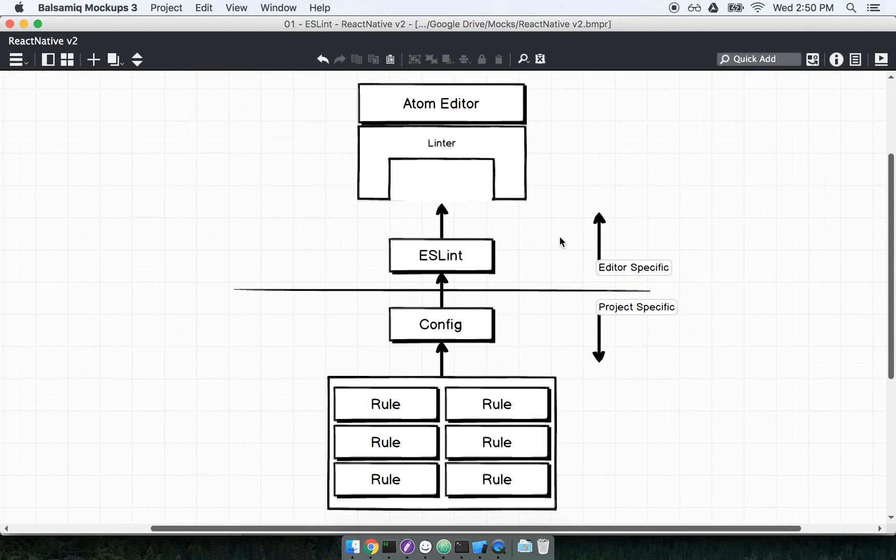
{"action": "left_click", "coordinate": [440, 255]}
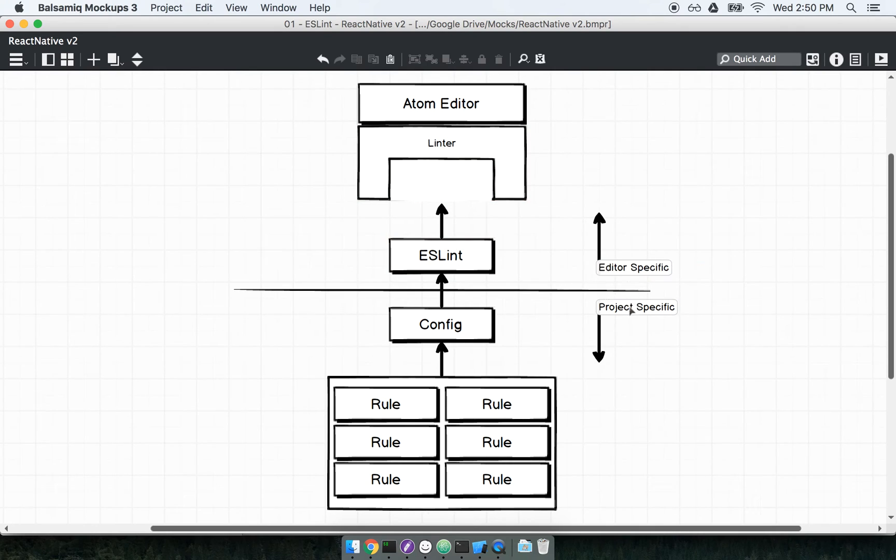
{"action": "mouse_move", "coordinate": [648, 341]}
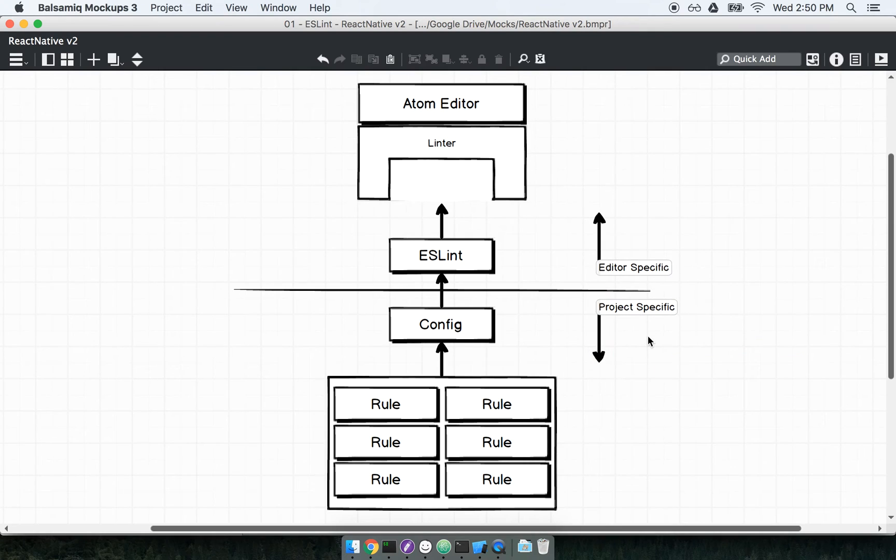
{"action": "mouse_move", "coordinate": [644, 340]}
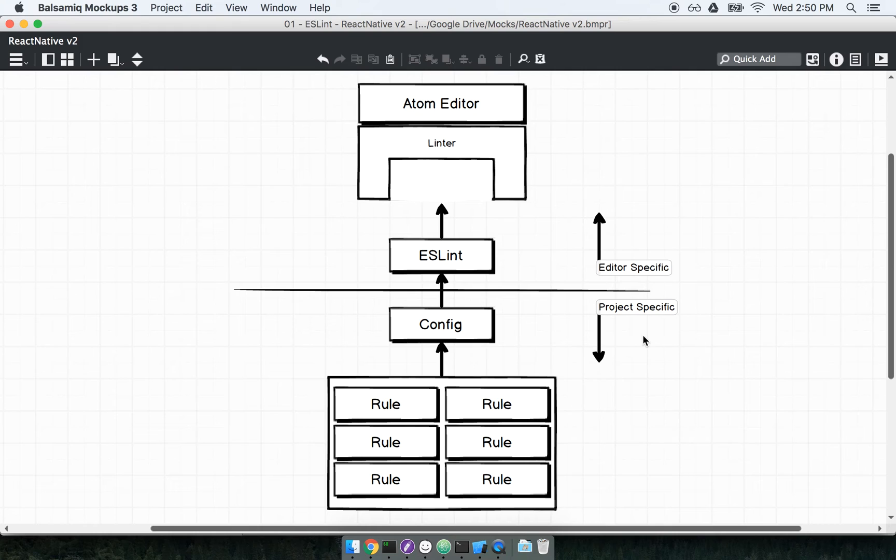
{"action": "mouse_move", "coordinate": [711, 400]}
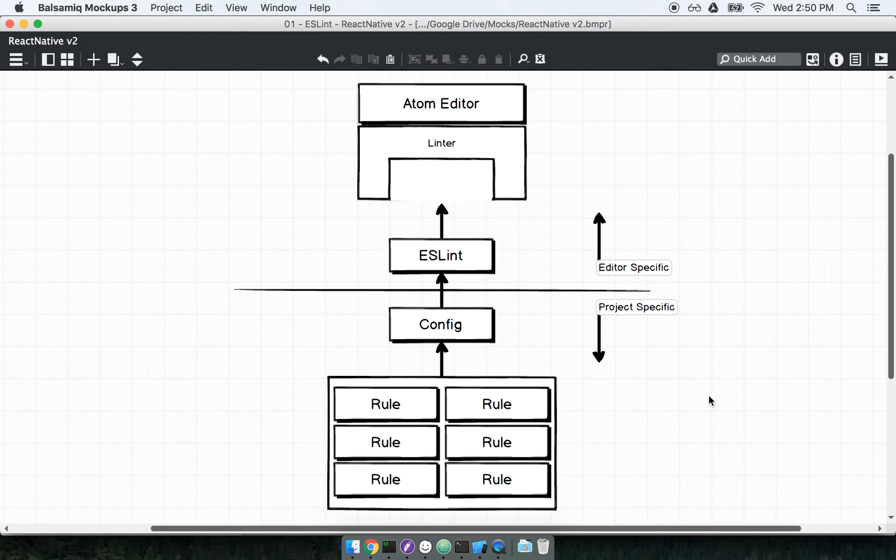
{"action": "mouse_move", "coordinate": [757, 400]}
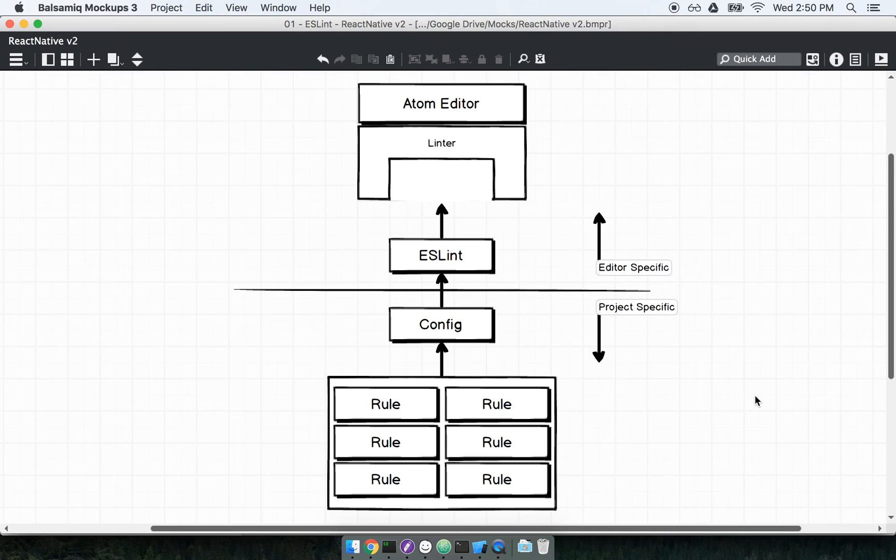
{"action": "mouse_move", "coordinate": [647, 321]}
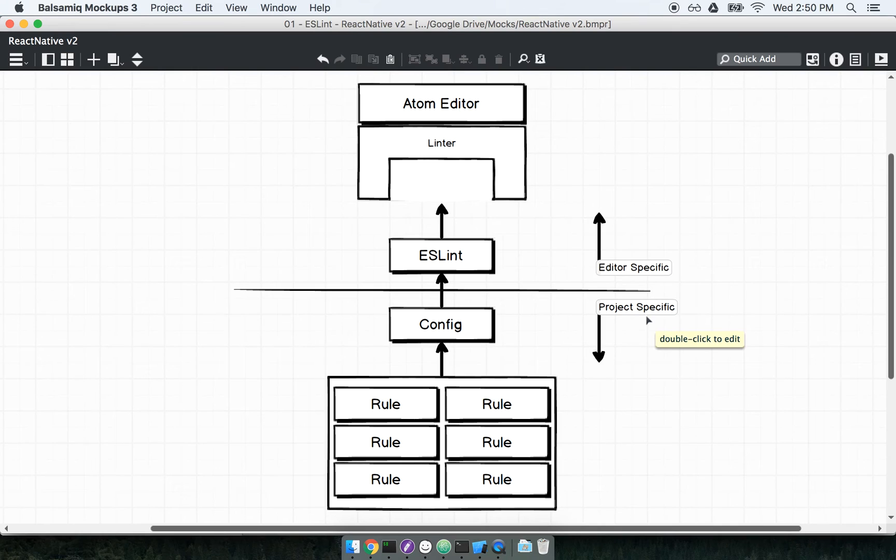
{"action": "mouse_move", "coordinate": [648, 321]}
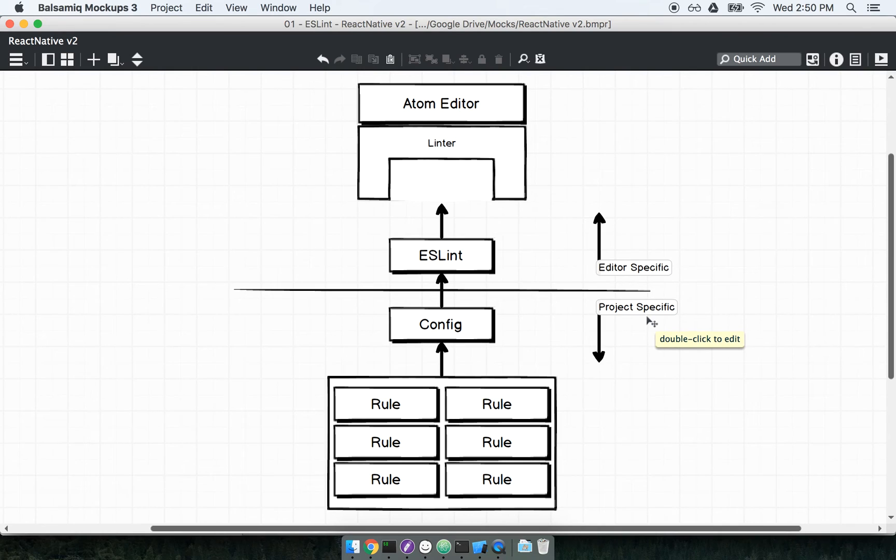
{"action": "mouse_move", "coordinate": [624, 337]}
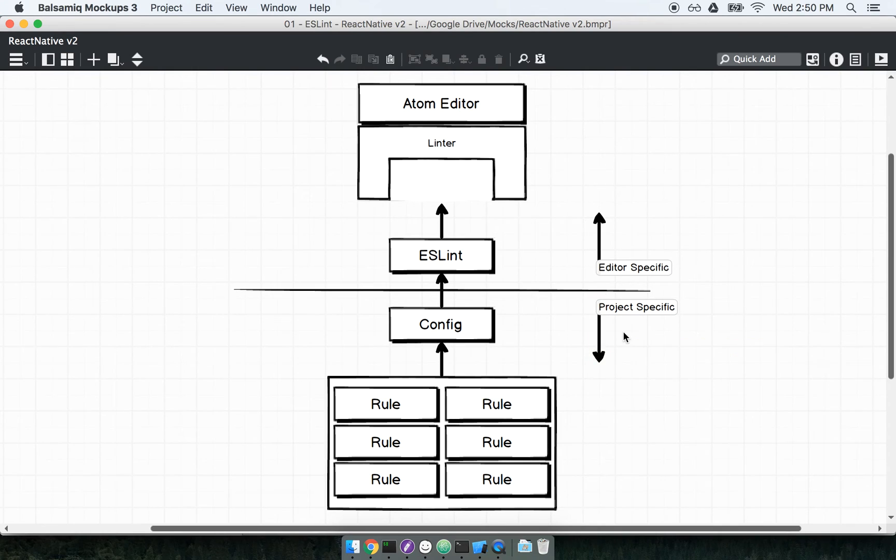
{"action": "left_click", "coordinate": [598, 337]}
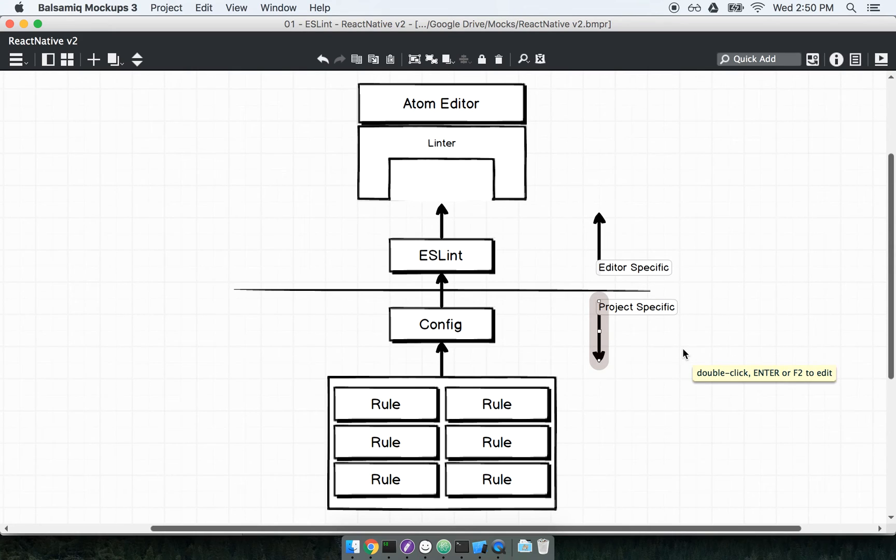
{"action": "mouse_move", "coordinate": [641, 328]}
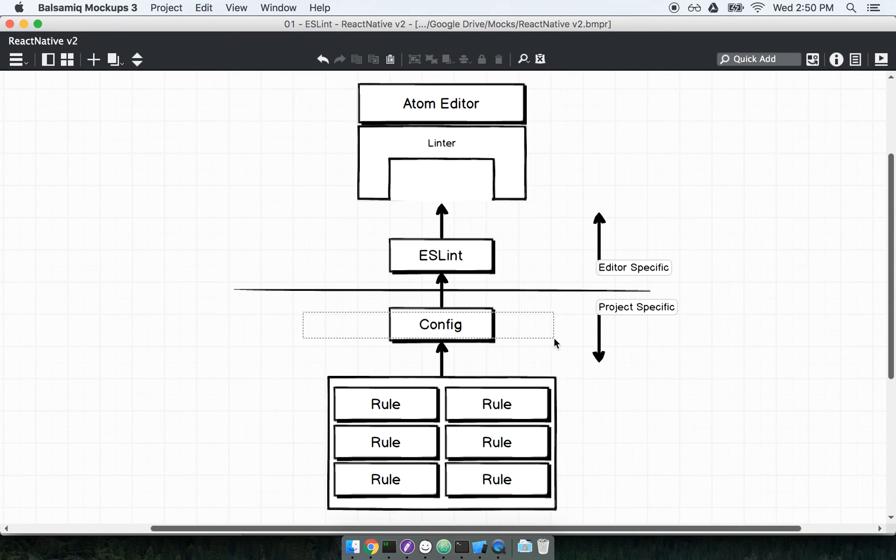
{"action": "left_click", "coordinate": [439, 323]}
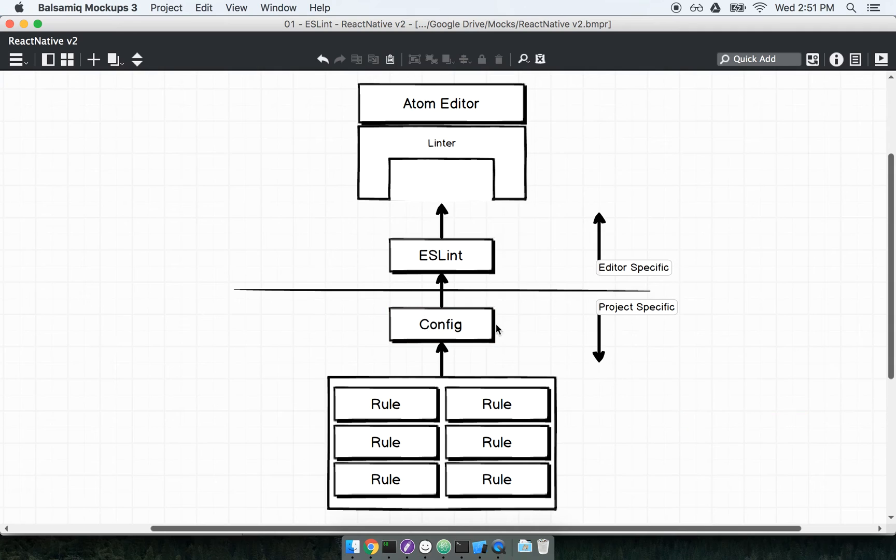
{"action": "left_click", "coordinate": [440, 324]}
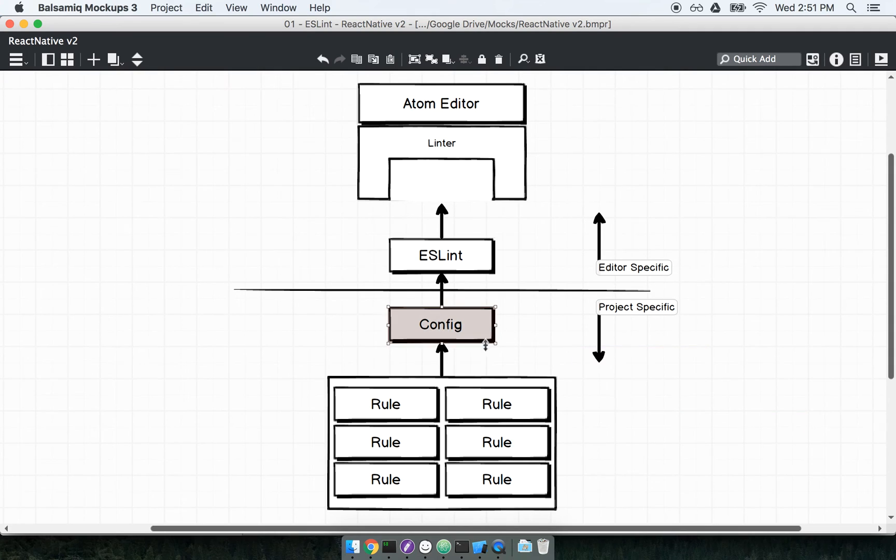
{"action": "mouse_move", "coordinate": [693, 423]}
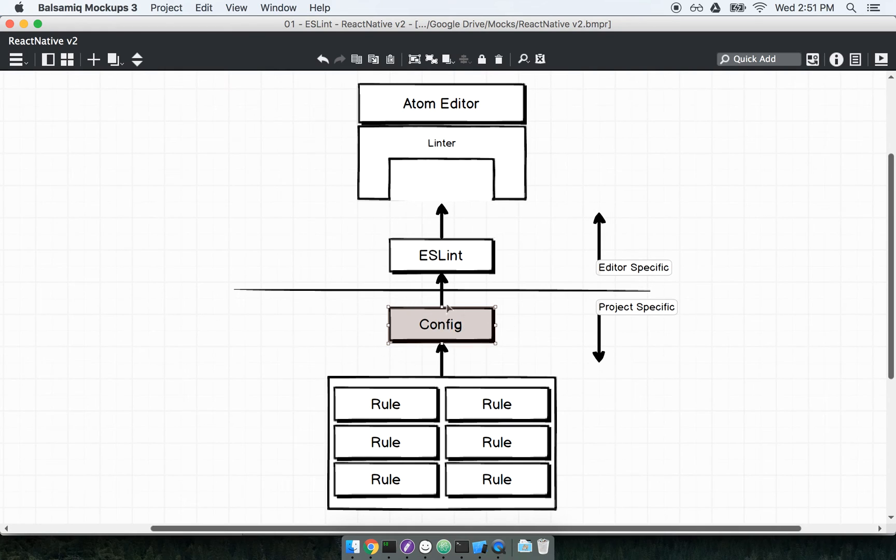
{"action": "mouse_move", "coordinate": [443, 341]}
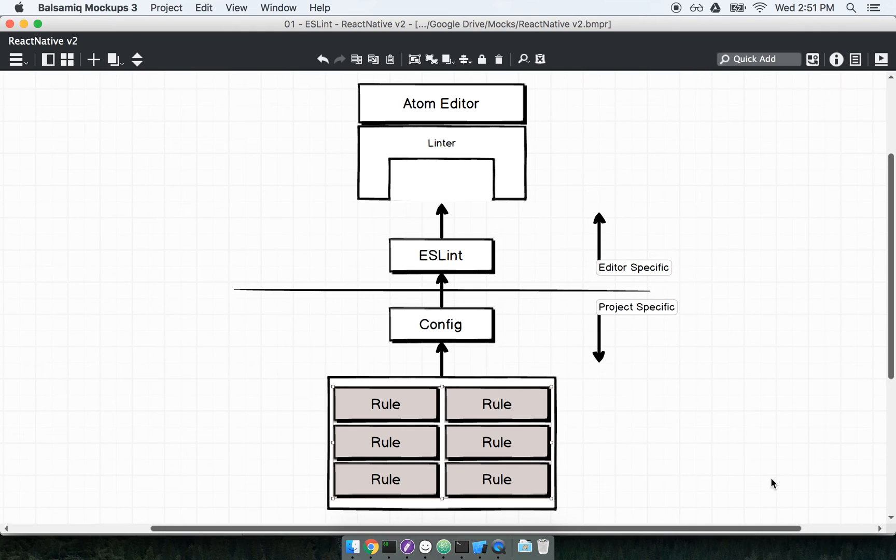
{"action": "mouse_move", "coordinate": [451, 259]}
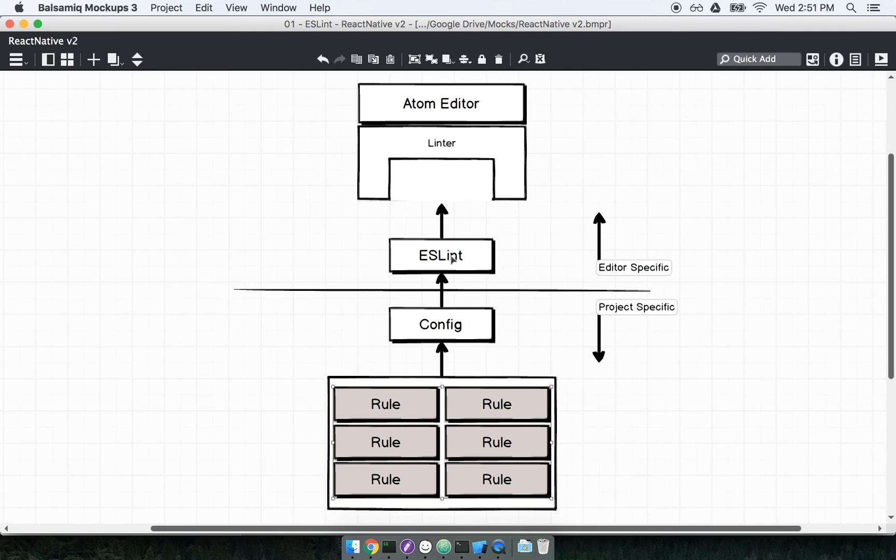
{"action": "left_click", "coordinate": [439, 255]}
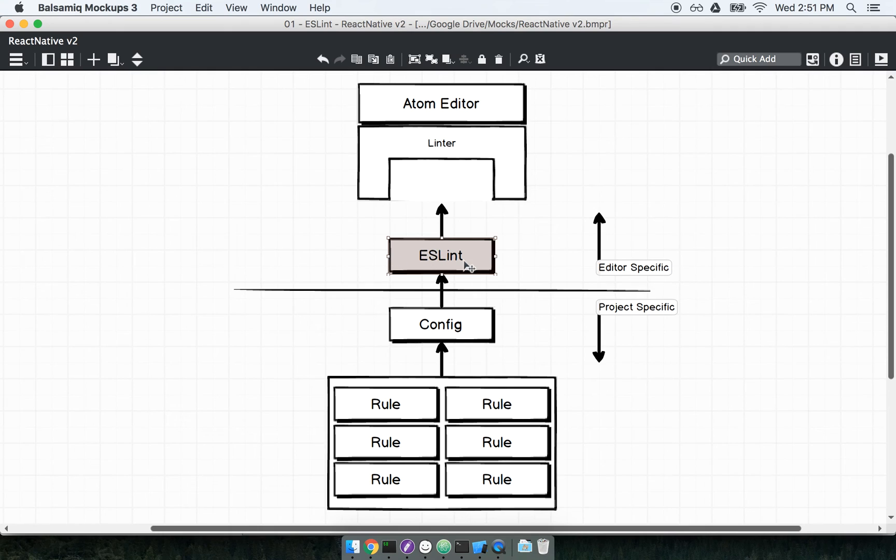
{"action": "mouse_move", "coordinate": [594, 374]}
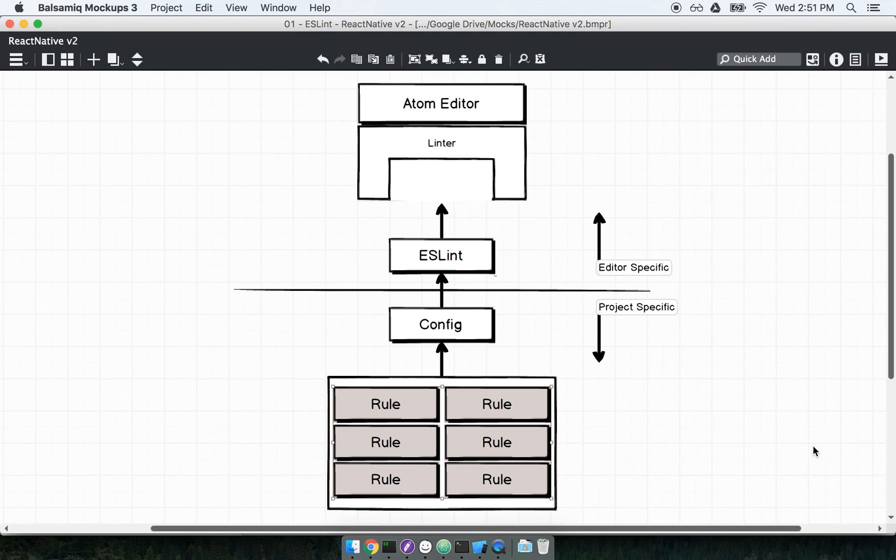
{"action": "mouse_move", "coordinate": [460, 480]}
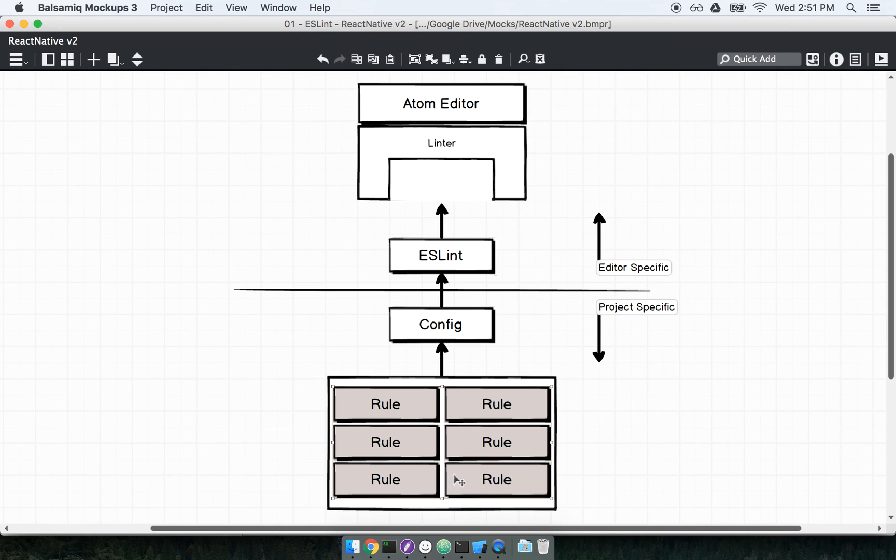
{"action": "mouse_move", "coordinate": [545, 407]}
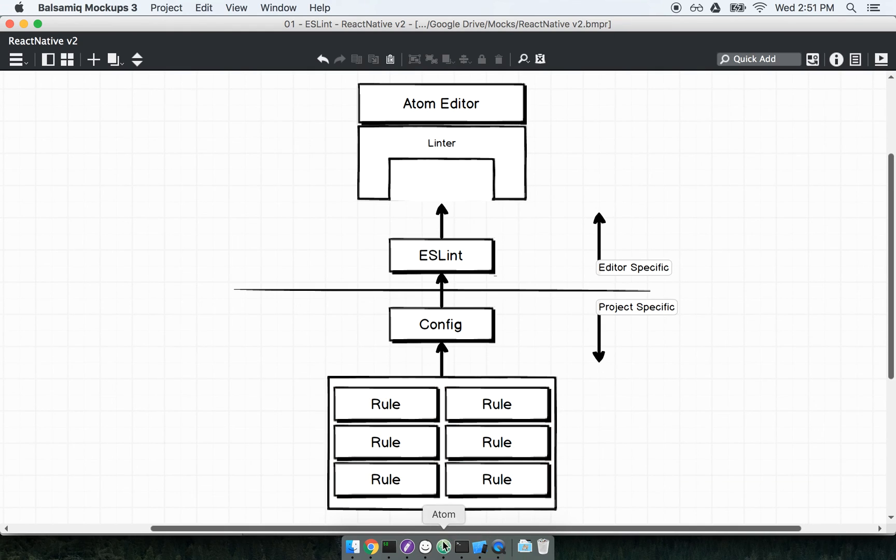
Step: Remove the semicolon after the return in sum.js so ESLint reports Missing semicolon
{"action": "left_click", "coordinate": [443, 547]}
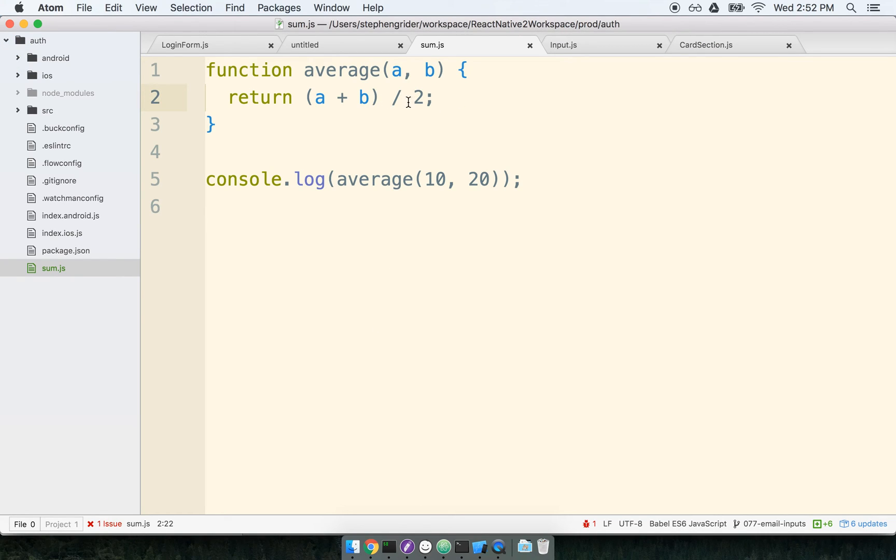
{"action": "key", "text": "Backspace"}
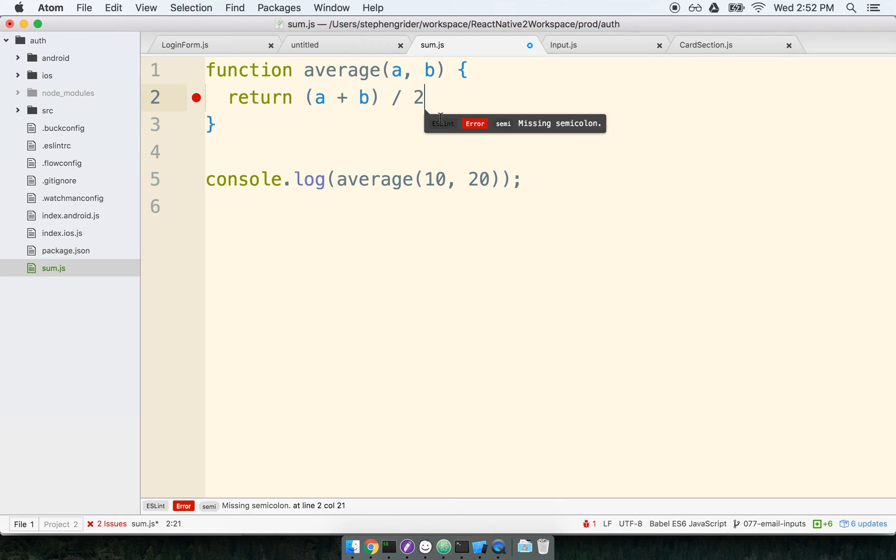
{"action": "mouse_move", "coordinate": [503, 129]}
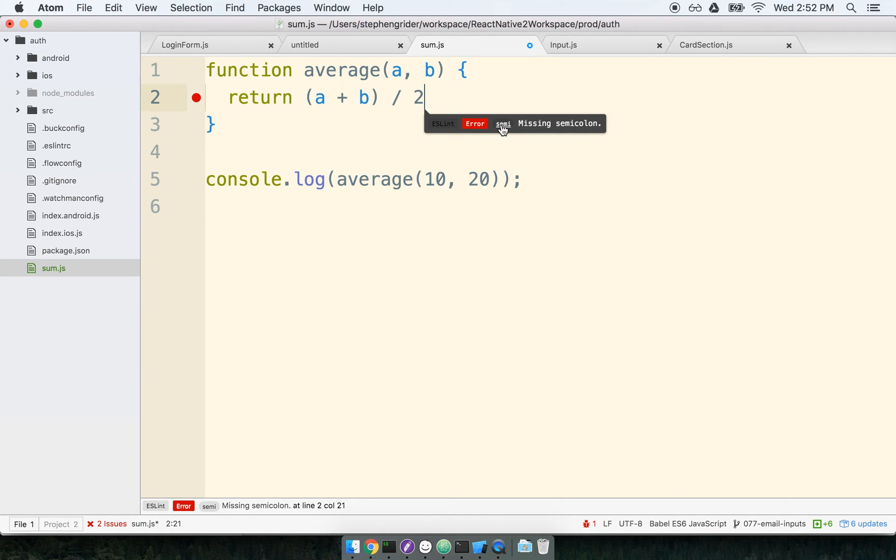
{"action": "mouse_move", "coordinate": [505, 127]}
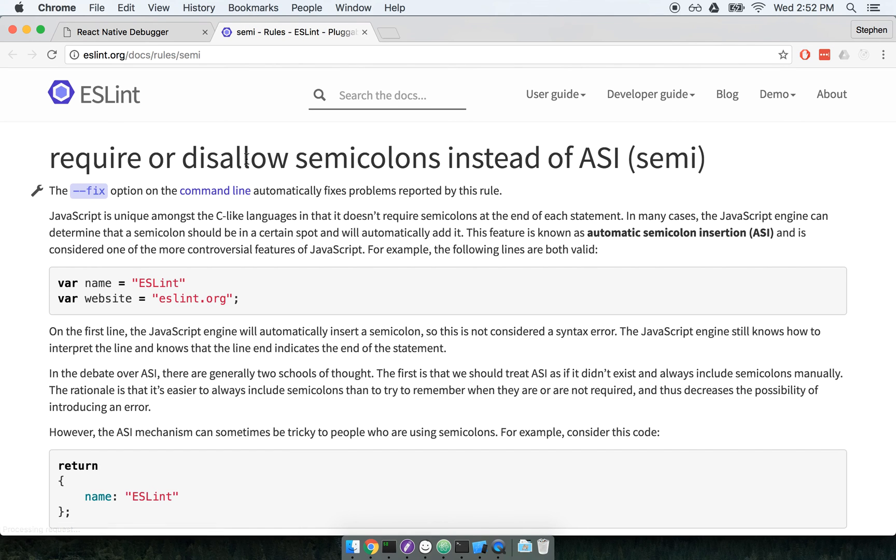
Step: Highlight 'semi' in the heading and read the rule page down to its Options section
{"action": "double_click", "coordinate": [666, 158]}
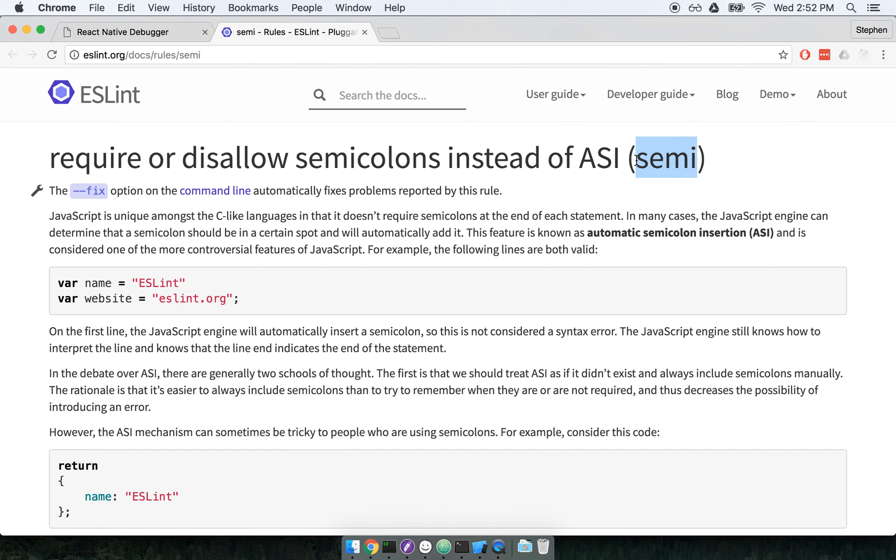
{"action": "mouse_move", "coordinate": [302, 361]}
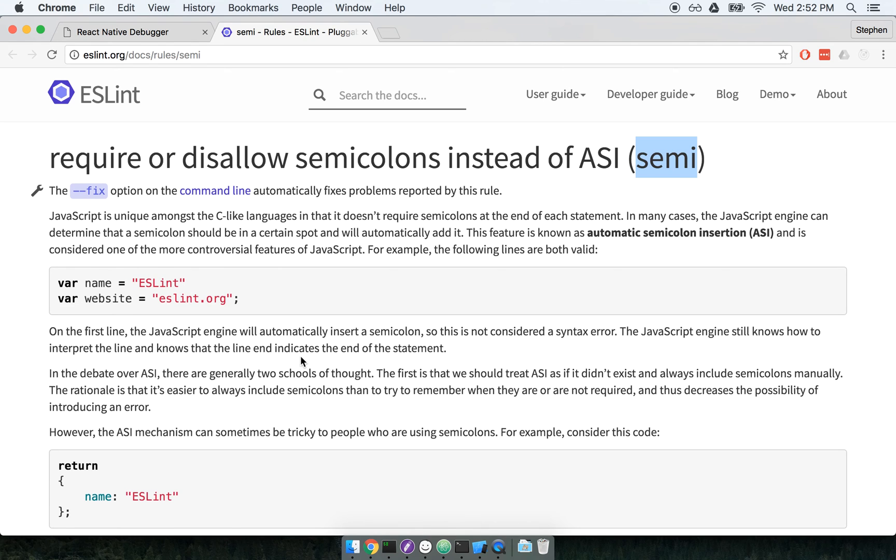
{"action": "scroll", "scroll_direction": "down", "scroll_amount": 3}
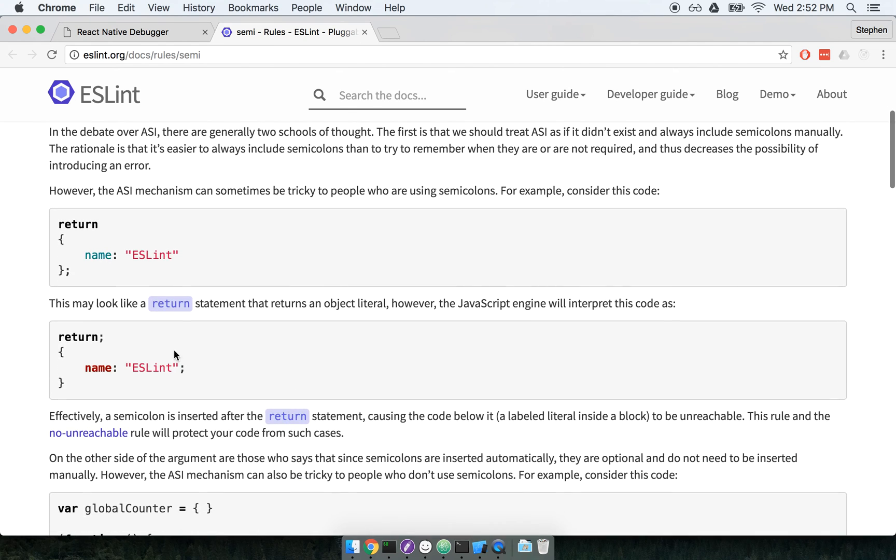
{"action": "scroll", "scroll_direction": "down", "scroll_amount": 3}
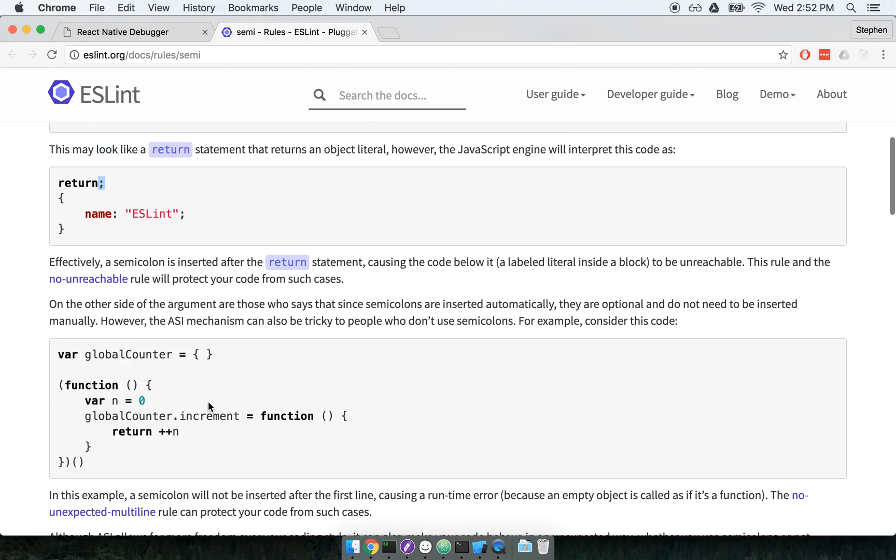
{"action": "scroll", "scroll_direction": "down", "scroll_amount": 3}
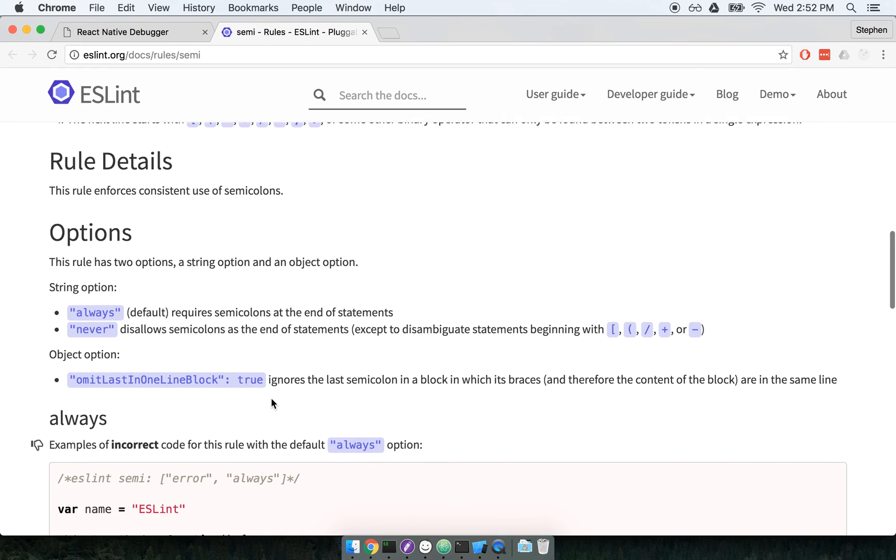
{"action": "scroll", "scroll_direction": "down", "scroll_amount": 3}
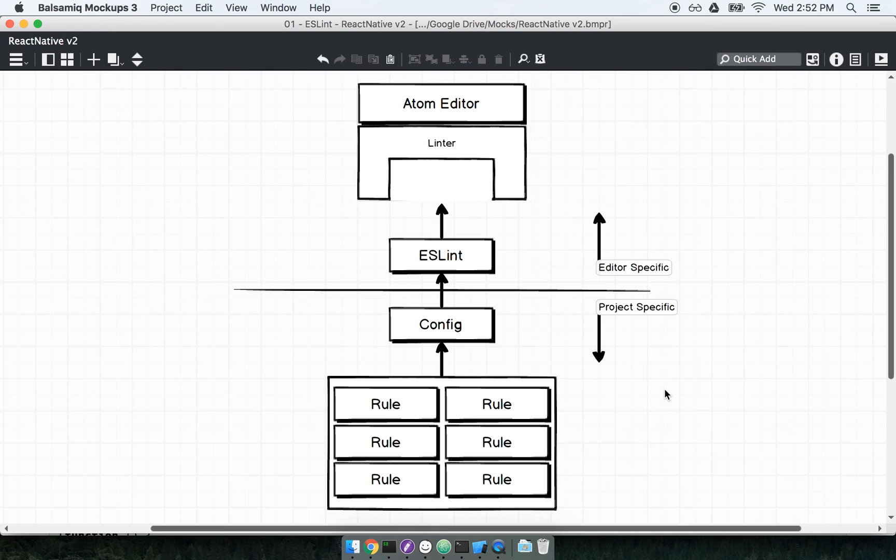
{"action": "left_click", "coordinate": [384, 404]}
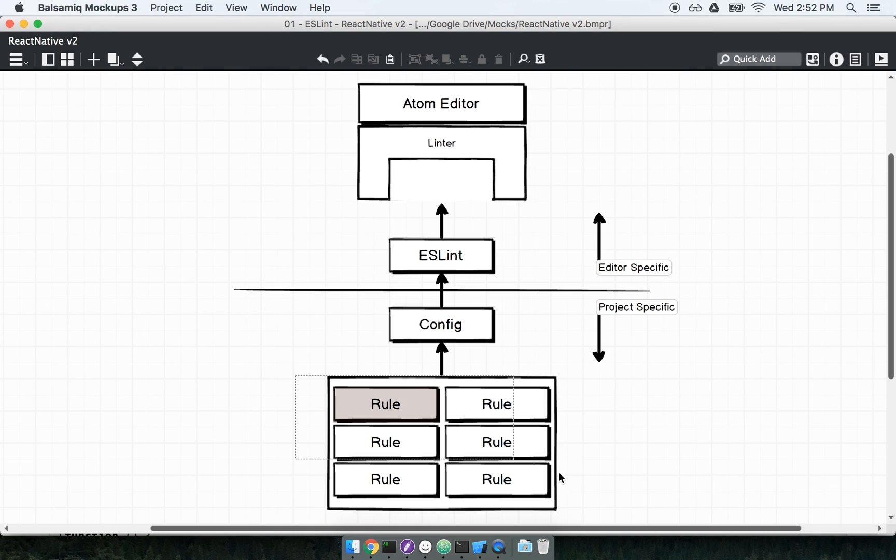
{"action": "left_click", "coordinate": [654, 480]}
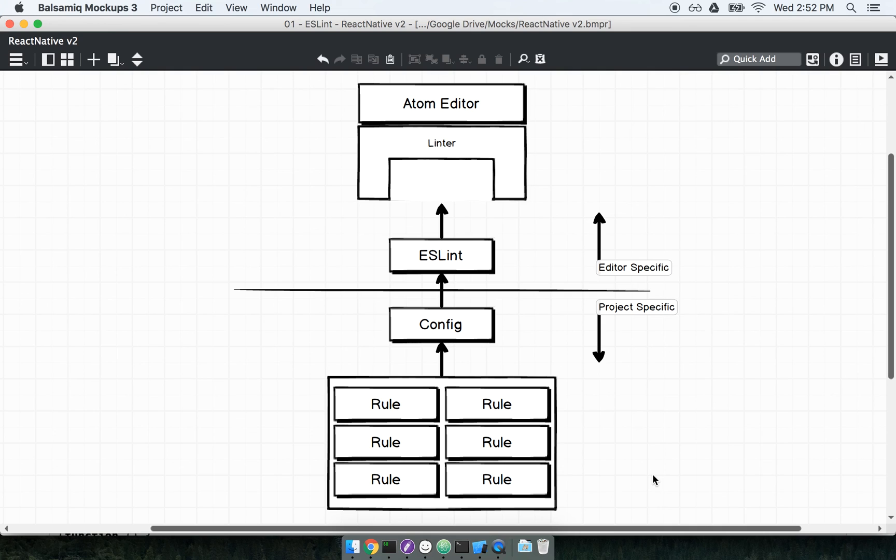
{"action": "mouse_move", "coordinate": [393, 397]}
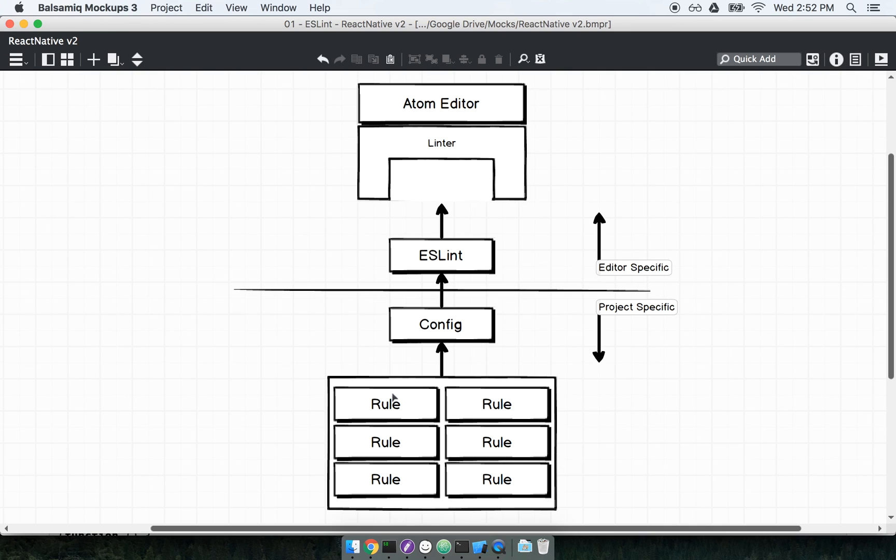
{"action": "left_click", "coordinate": [496, 442]}
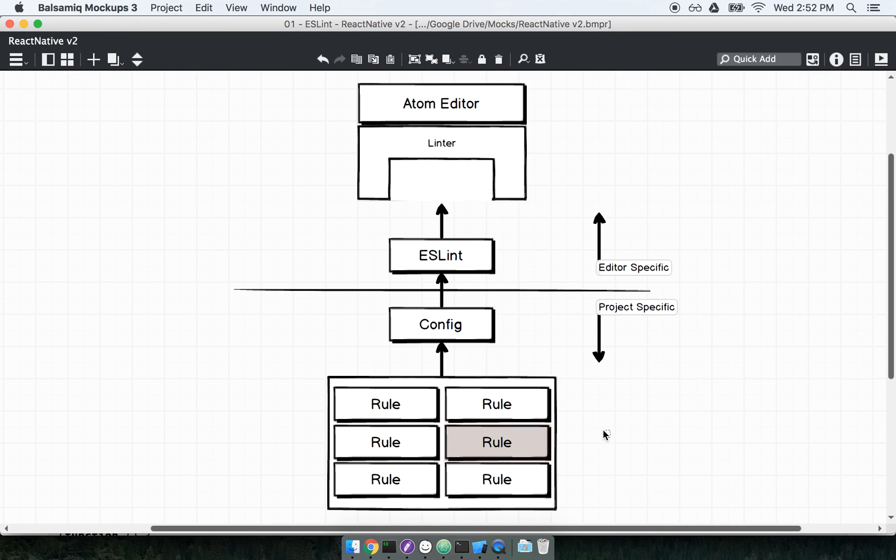
{"action": "left_click", "coordinate": [440, 323]}
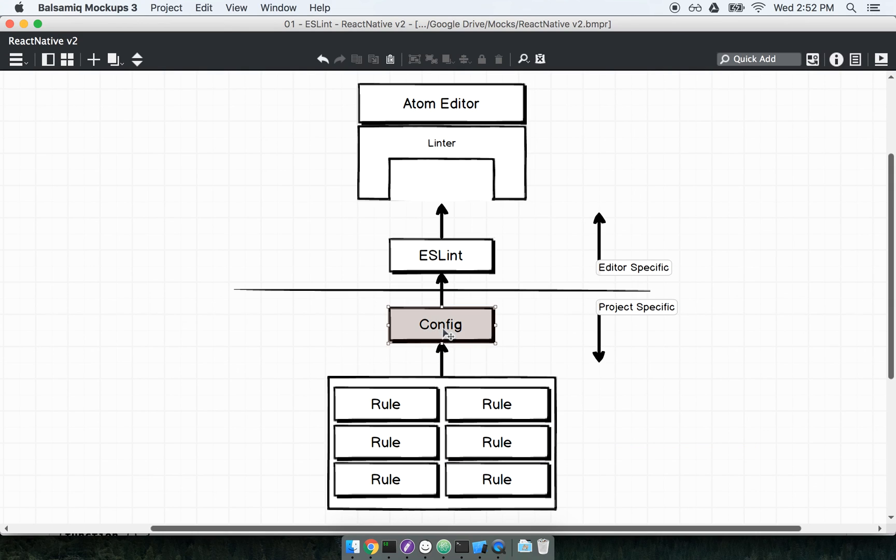
{"action": "mouse_move", "coordinate": [683, 433]}
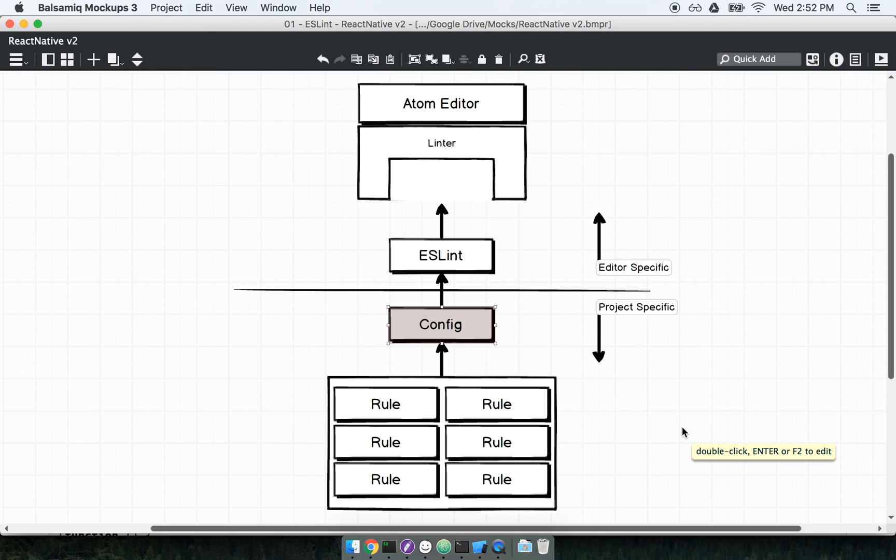
{"action": "left_click", "coordinate": [385, 404]}
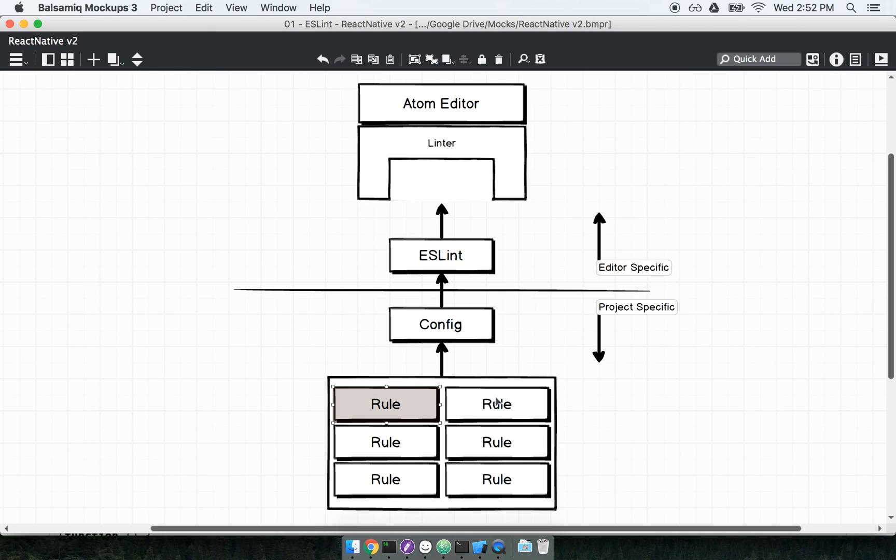
{"action": "mouse_move", "coordinate": [496, 405]}
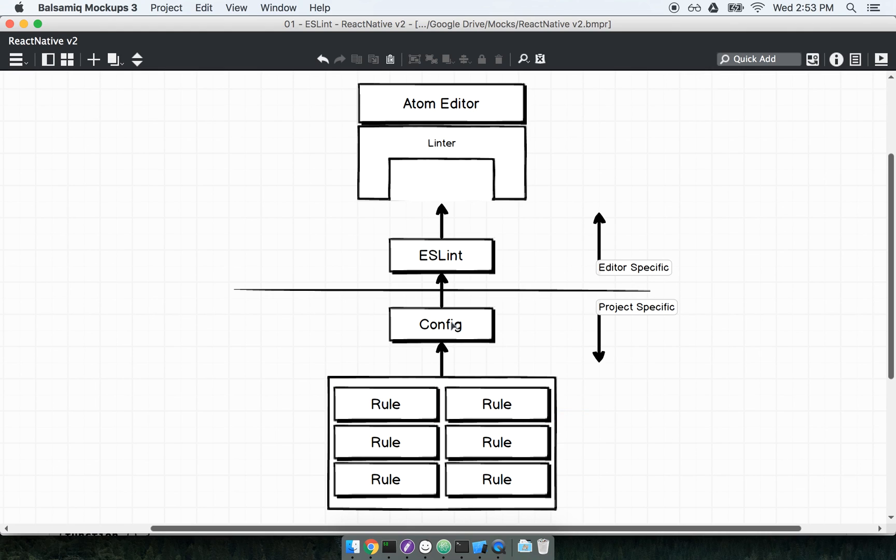
{"action": "left_click", "coordinate": [439, 324]}
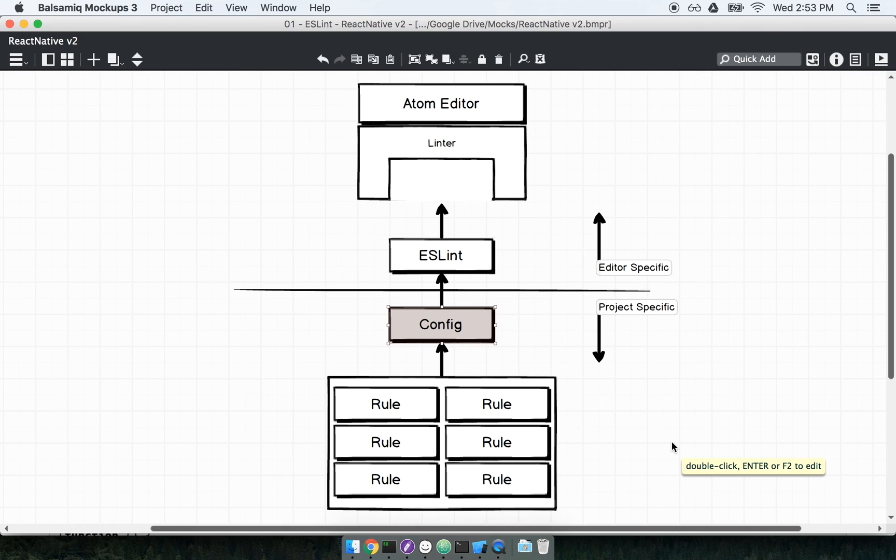
{"action": "mouse_move", "coordinate": [721, 456]}
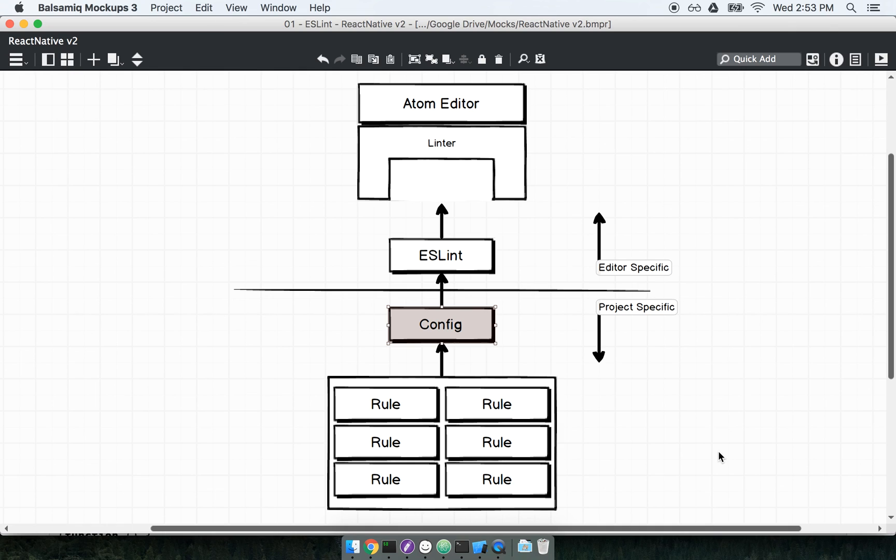
{"action": "left_click", "coordinate": [658, 175]}
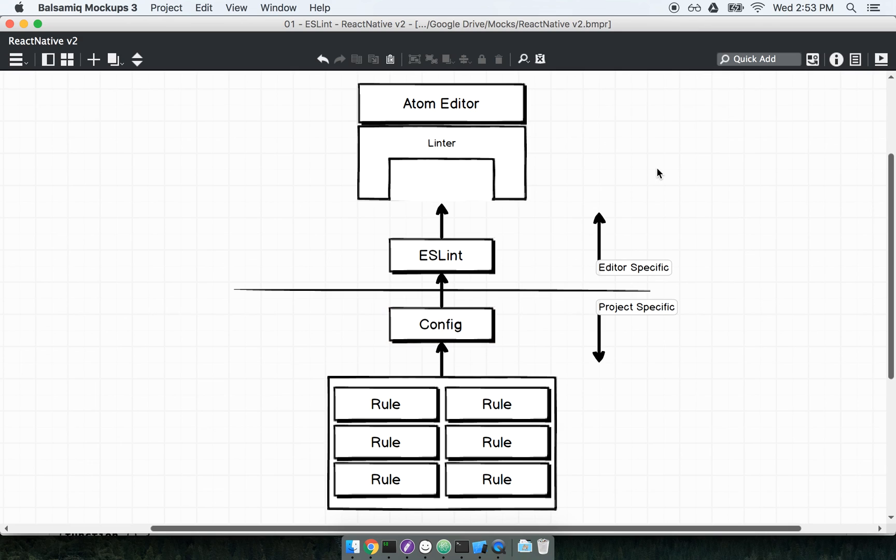
{"action": "mouse_move", "coordinate": [732, 244]}
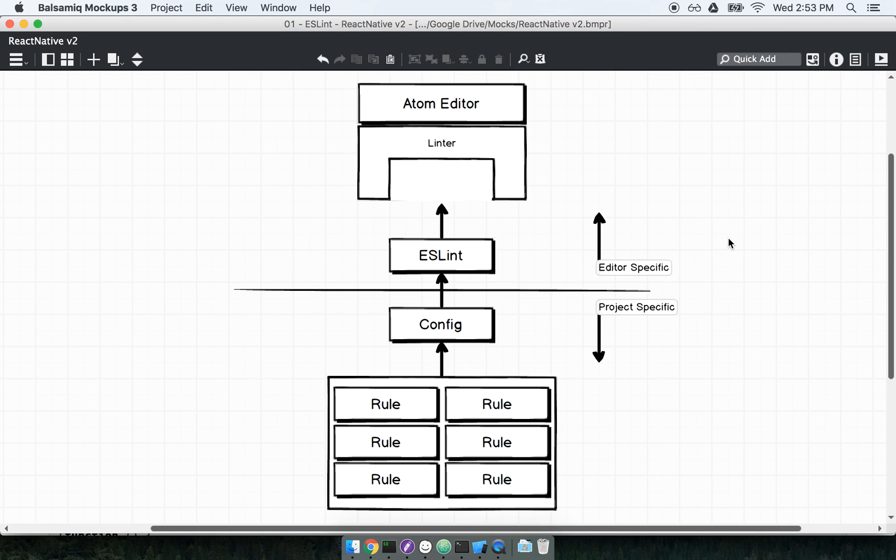